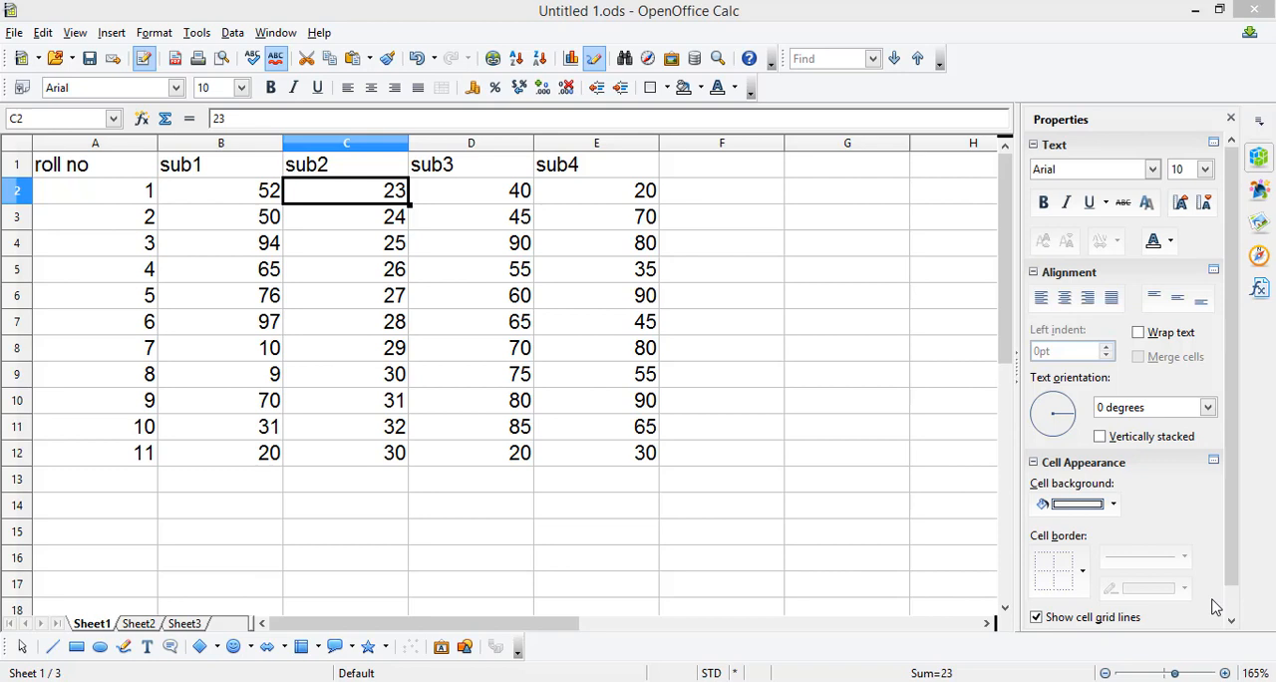
mouse_move(1145, 443)
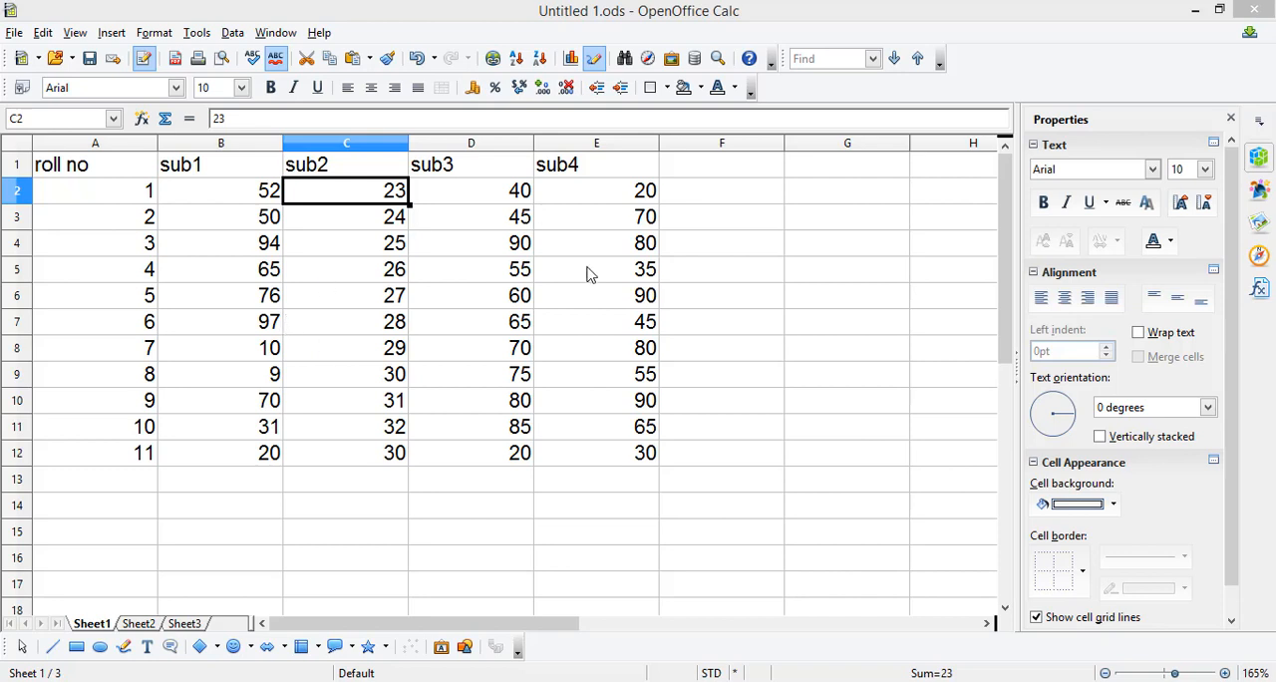
Step: Replace roll 6's sub3 mark in cell D7 with 70
click(596, 321)
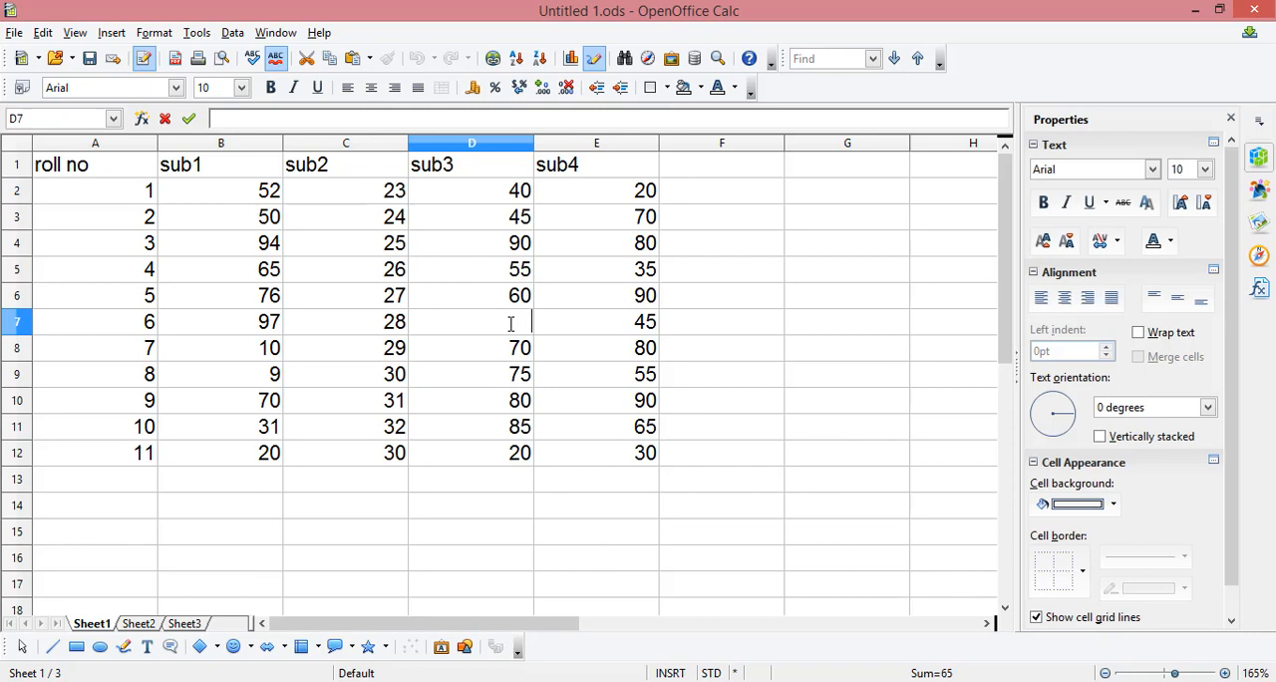
text(70)
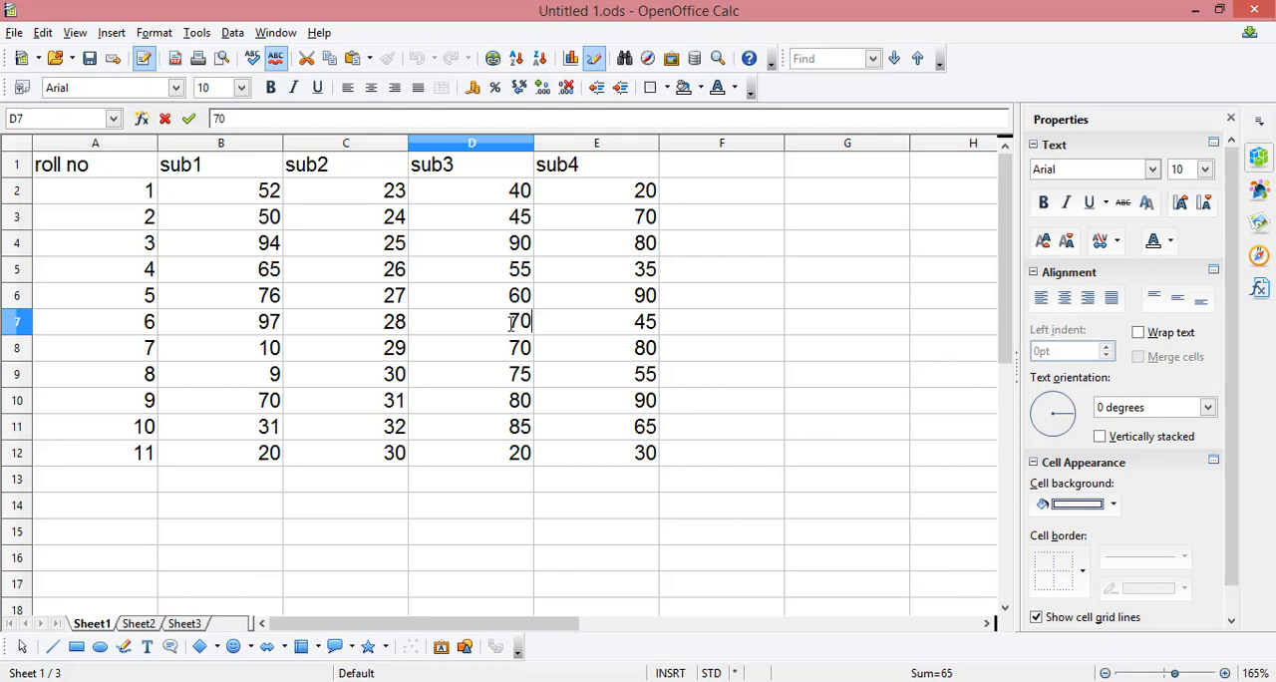
click(846, 374)
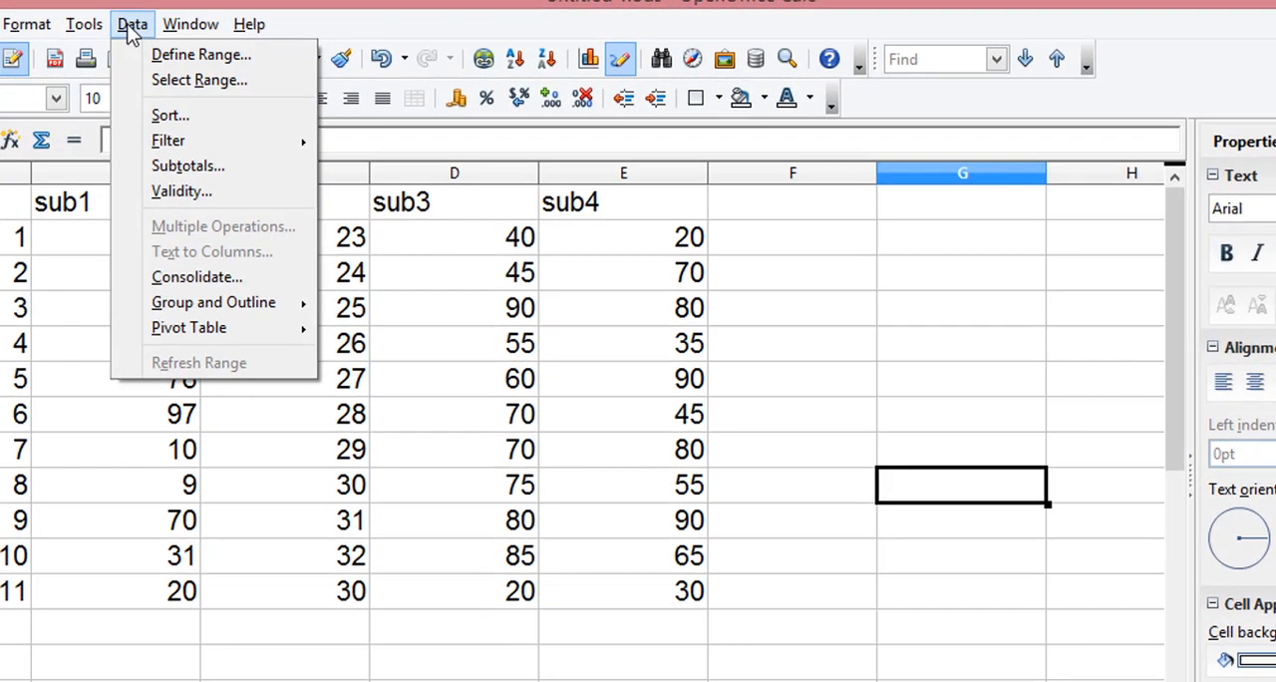
Step: Open the Protect Sheet dialog from Tools > Protect Document > Sheet
click(84, 23)
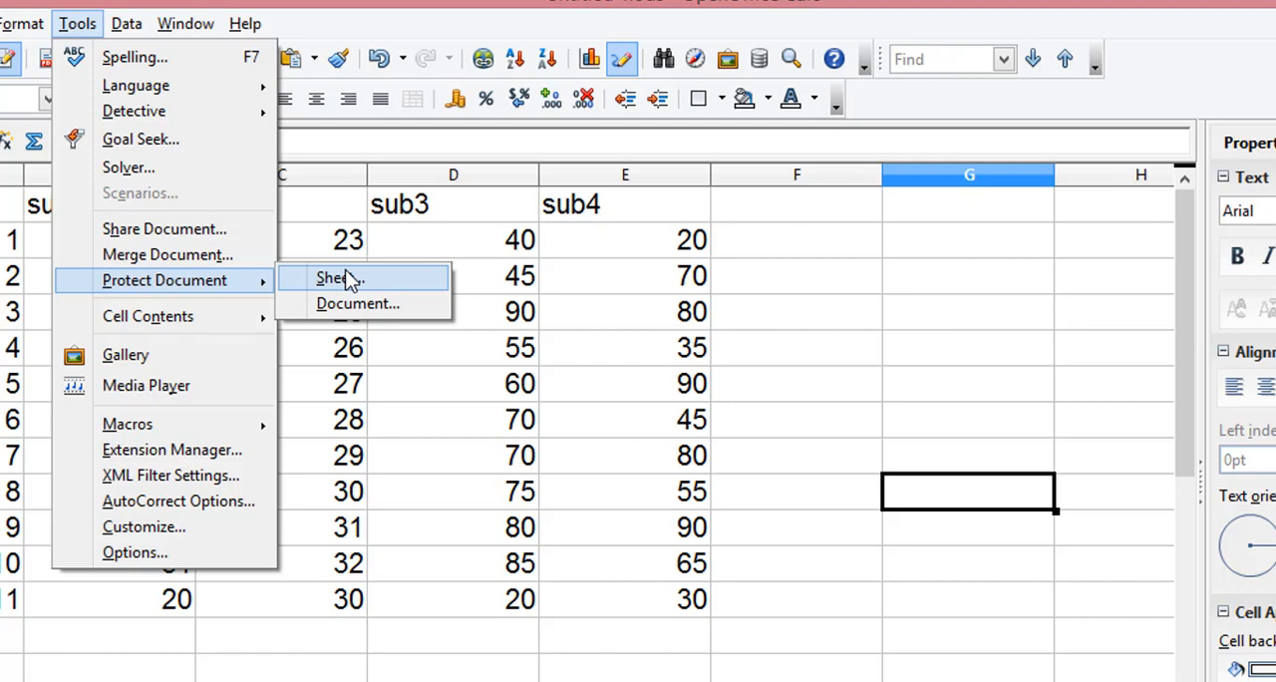
click(333, 277)
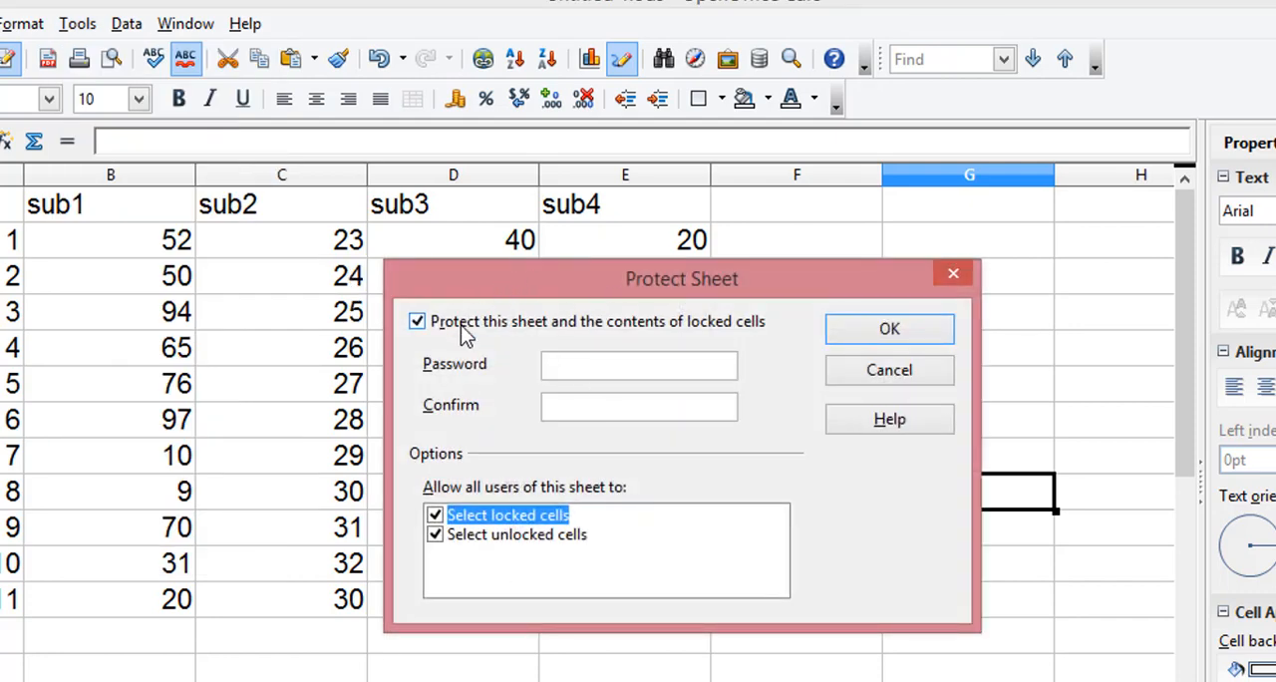
mouse_move(750, 332)
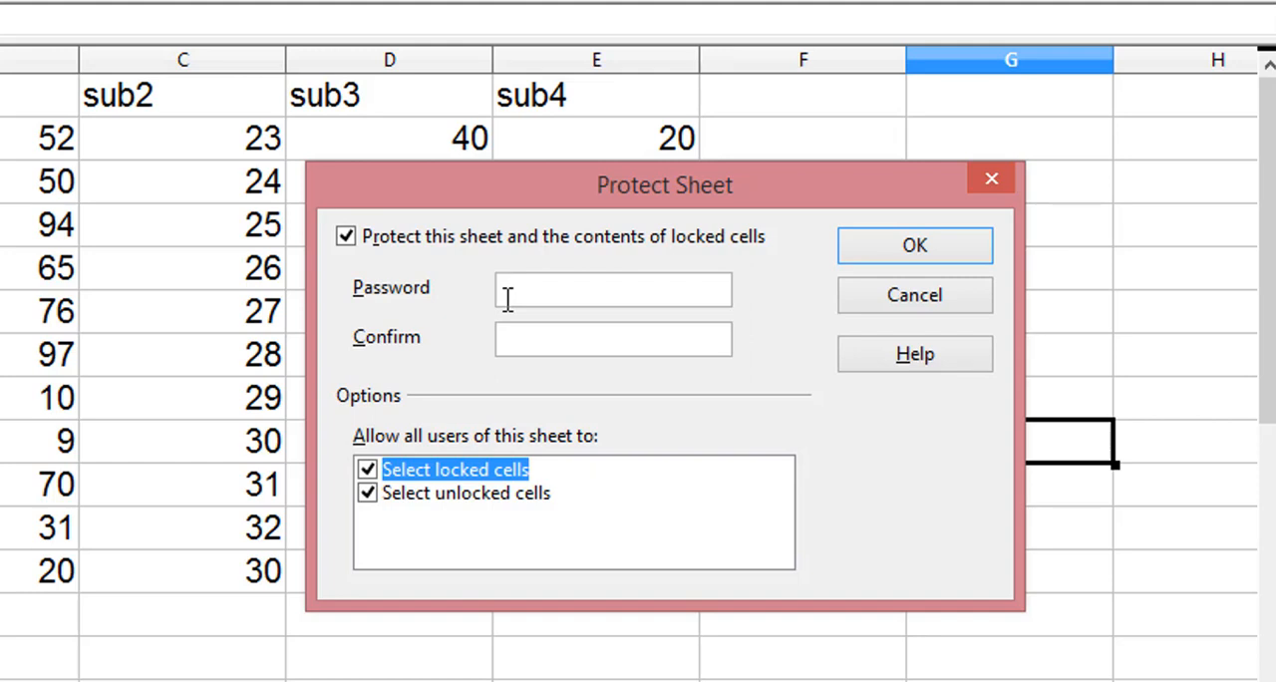
Step: Enter and confirm a password in the Protect Sheet dialog and apply it
text(*)
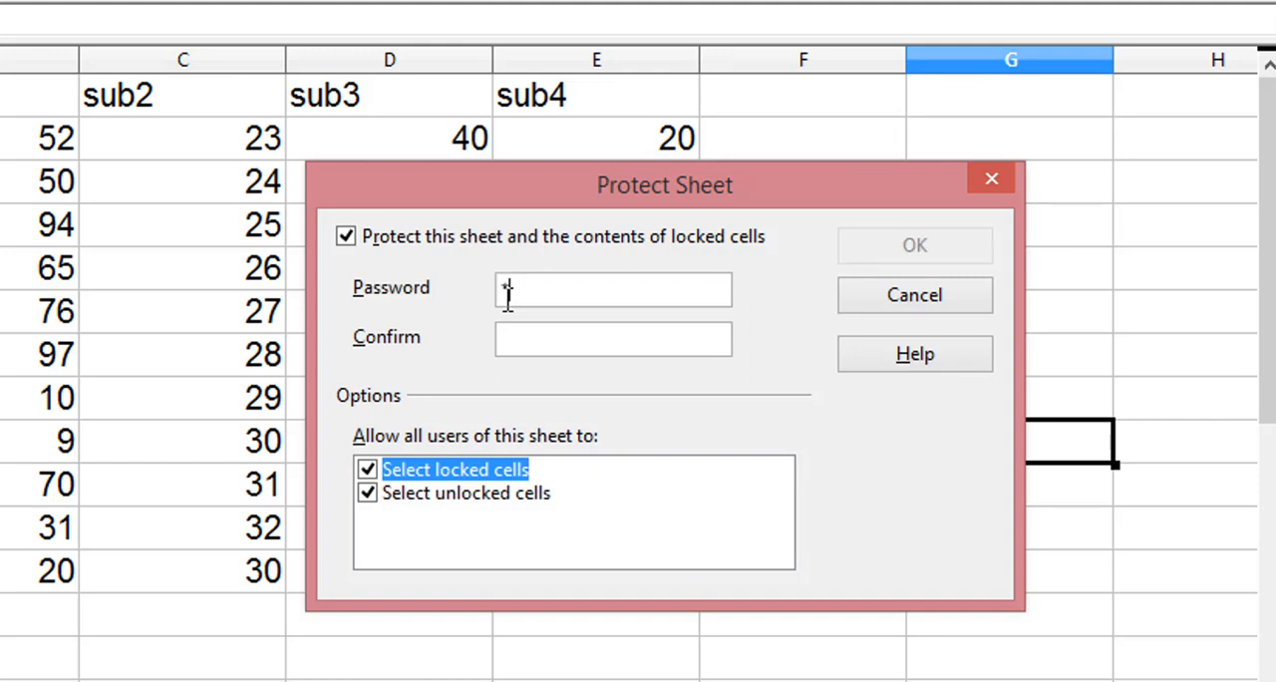
text(**)
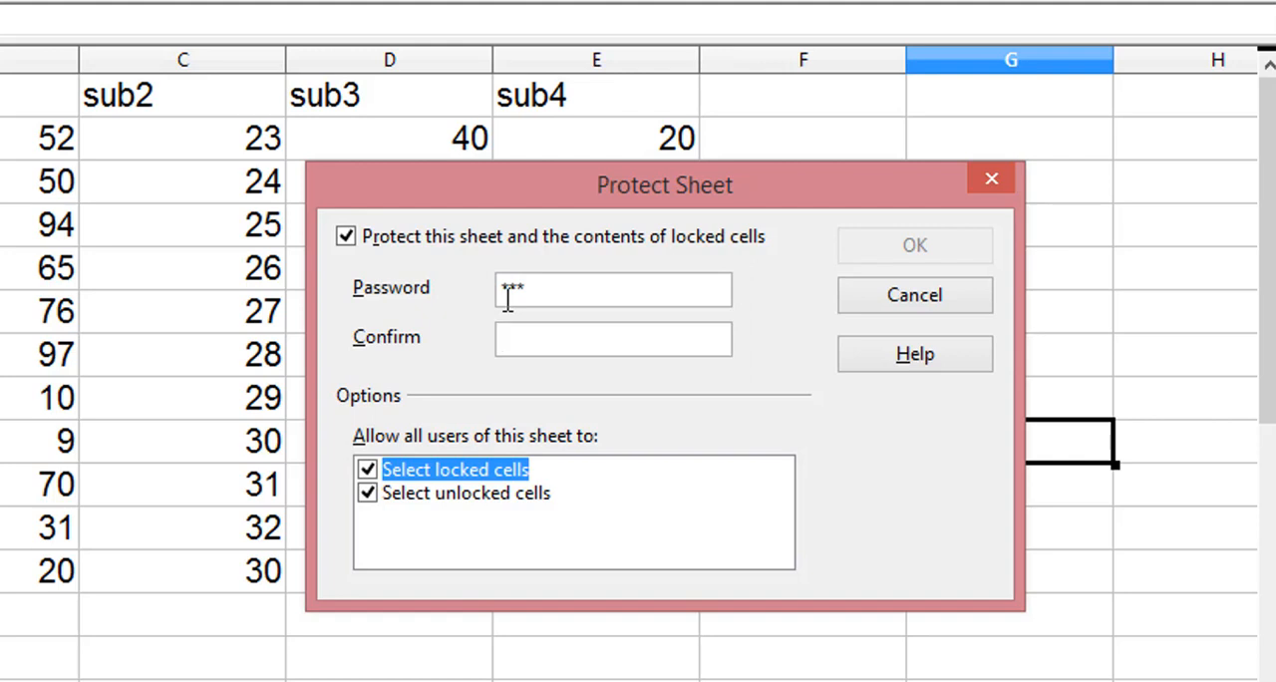
text(**)
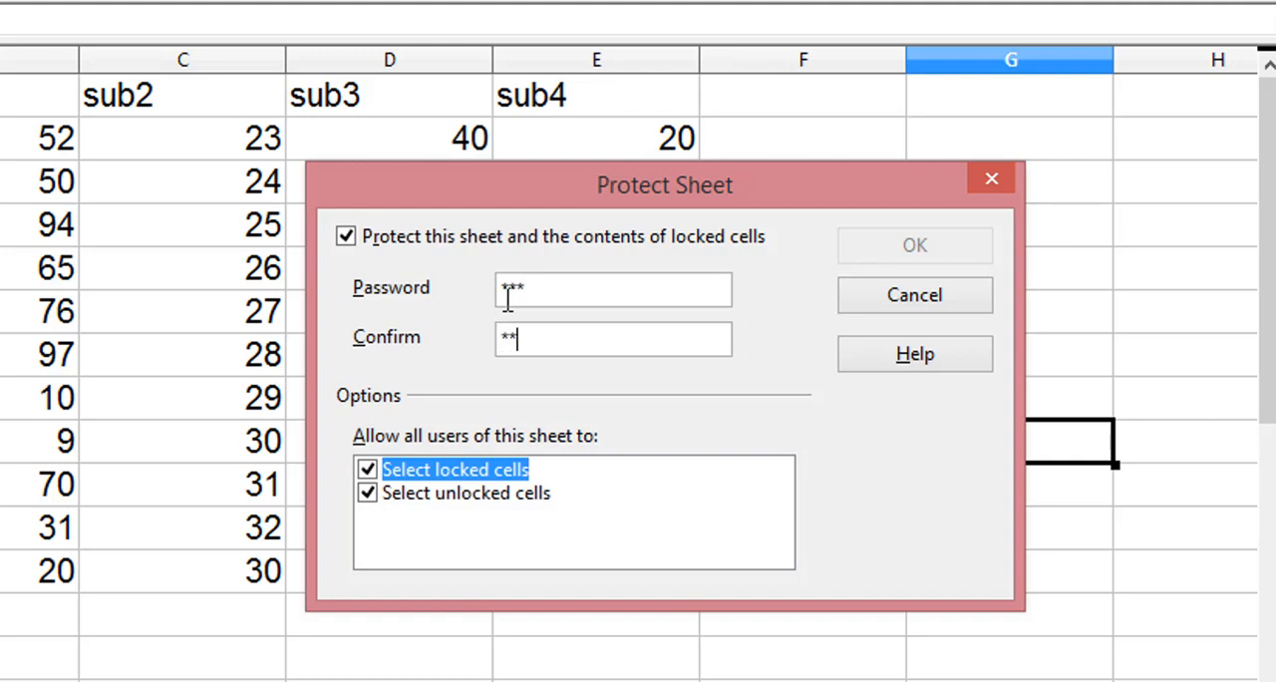
text(*)
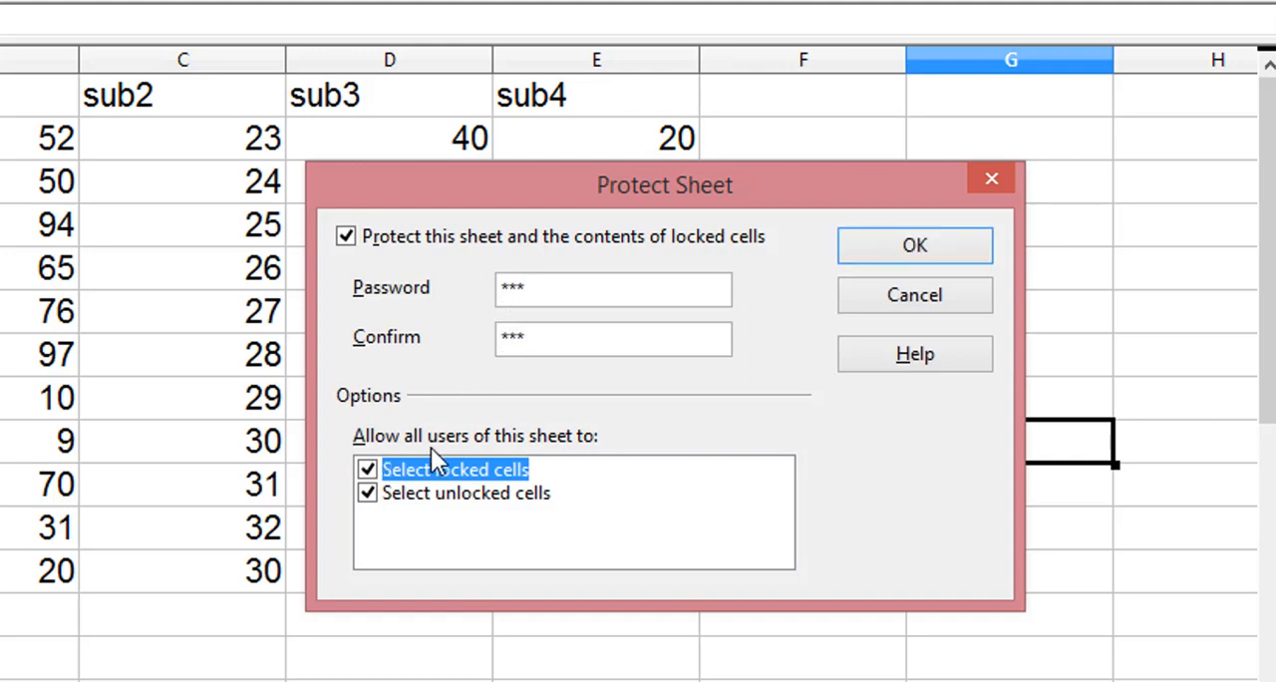
click(913, 245)
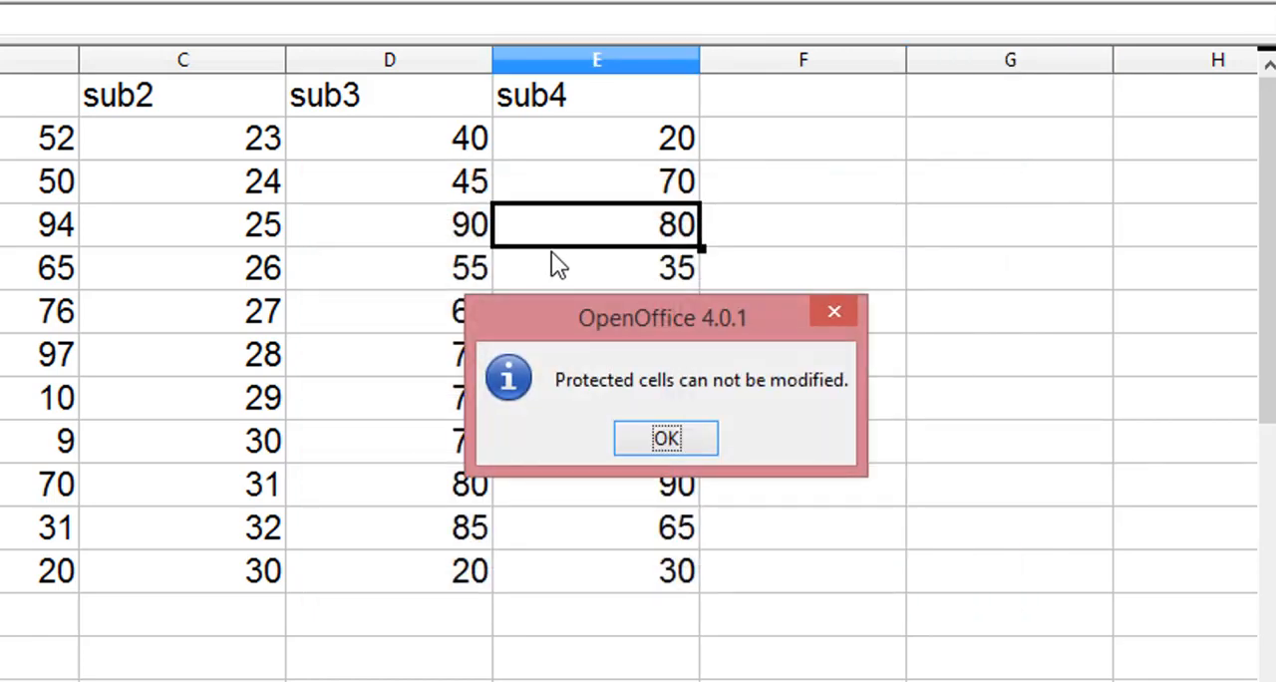
Step: Try selecting mark cells, then dismiss the 'Protected cells can not be modified' warning
click(665, 438)
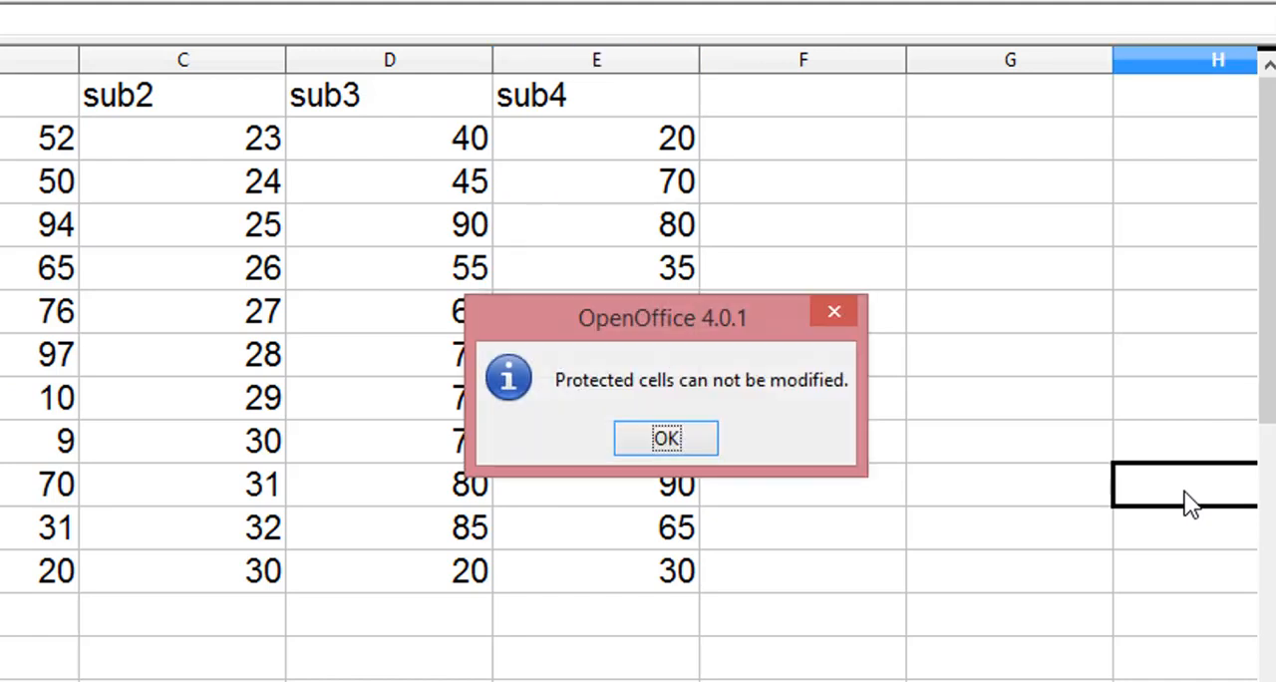
click(664, 439)
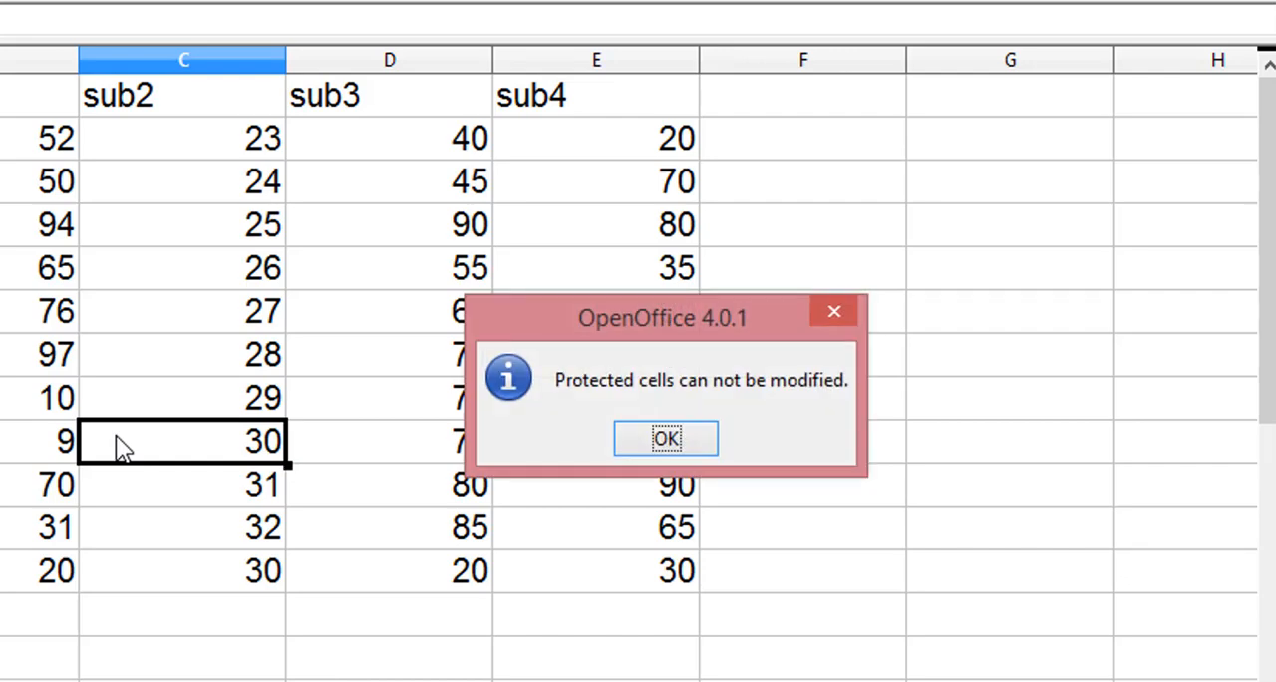
click(665, 438)
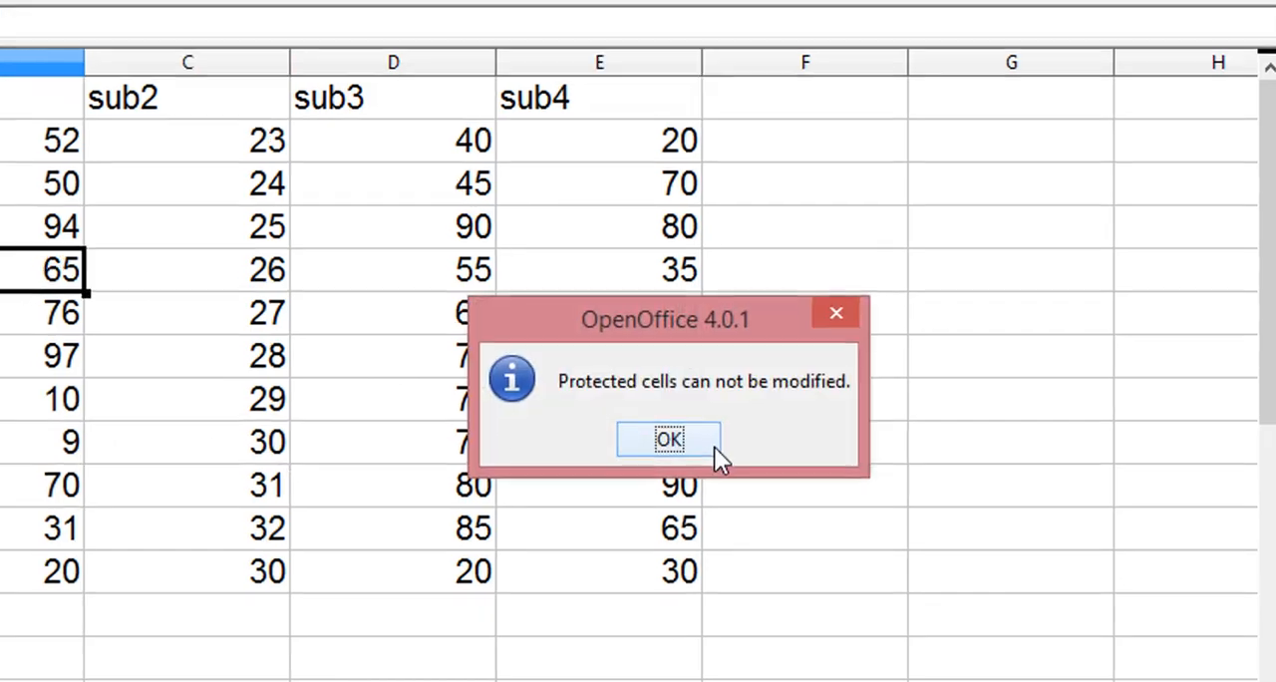
click(668, 440)
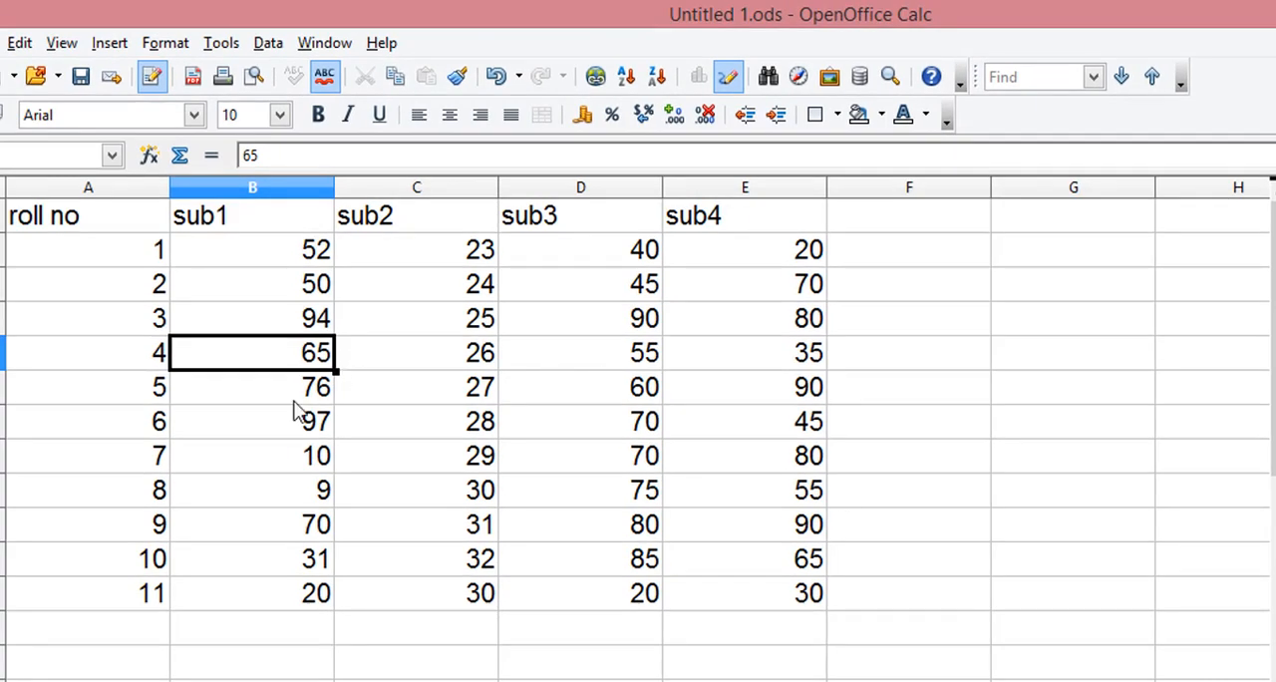
click(416, 387)
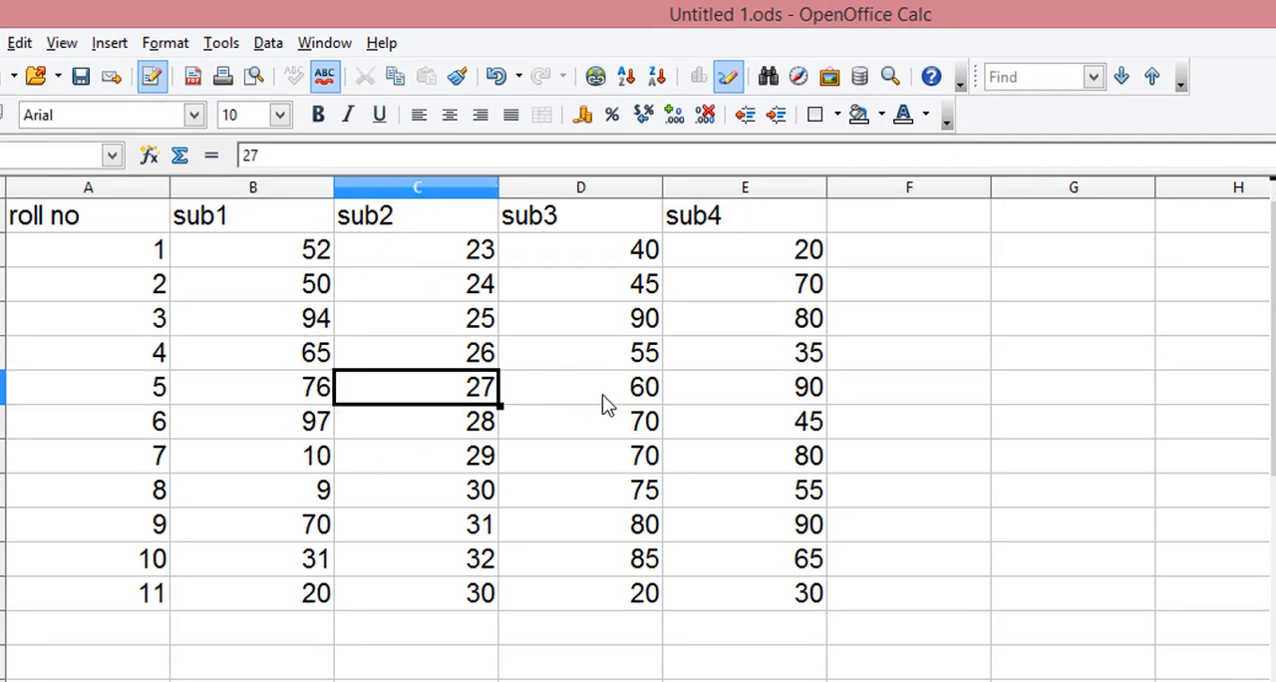
click(87, 216)
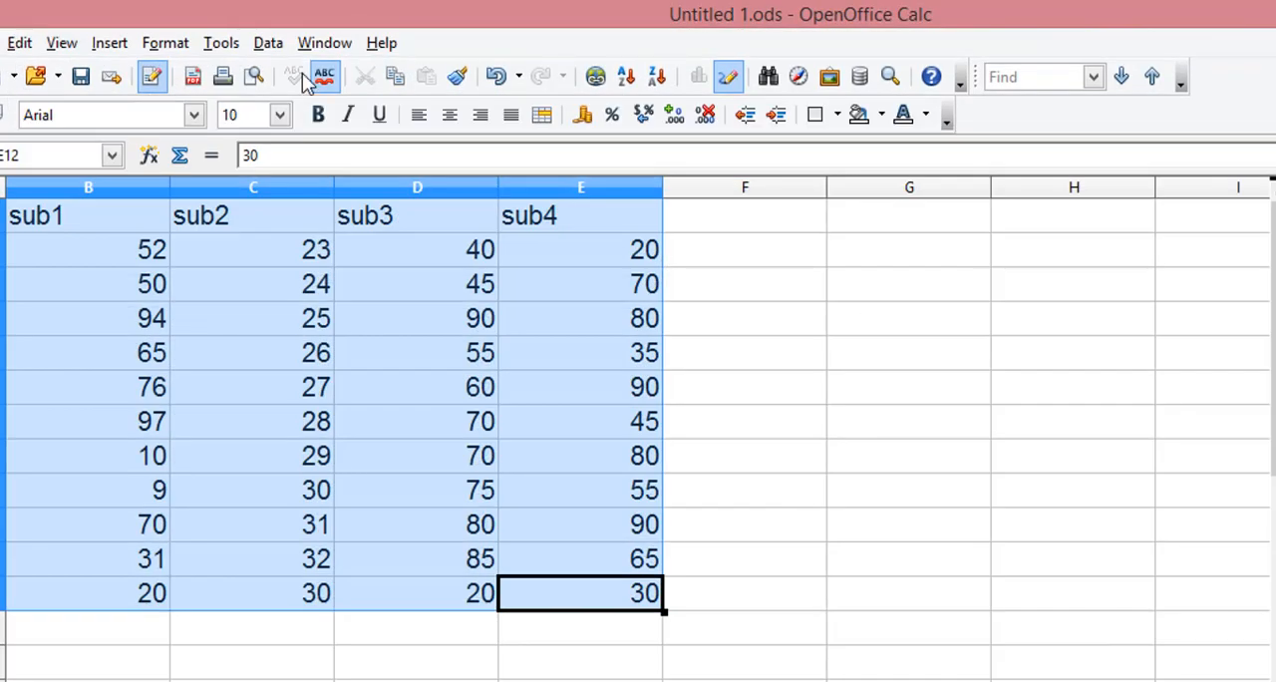
Step: Bring up the sheet protection prompt from the Tools menu and close it unused
click(267, 42)
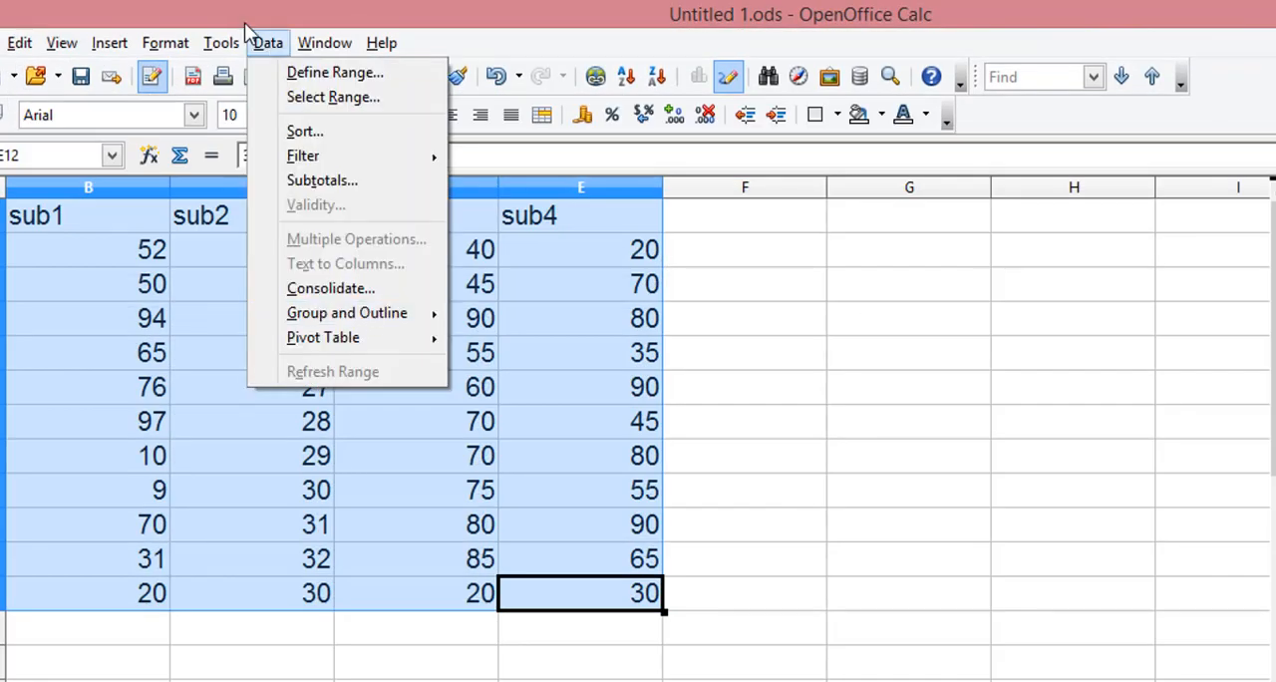
click(221, 42)
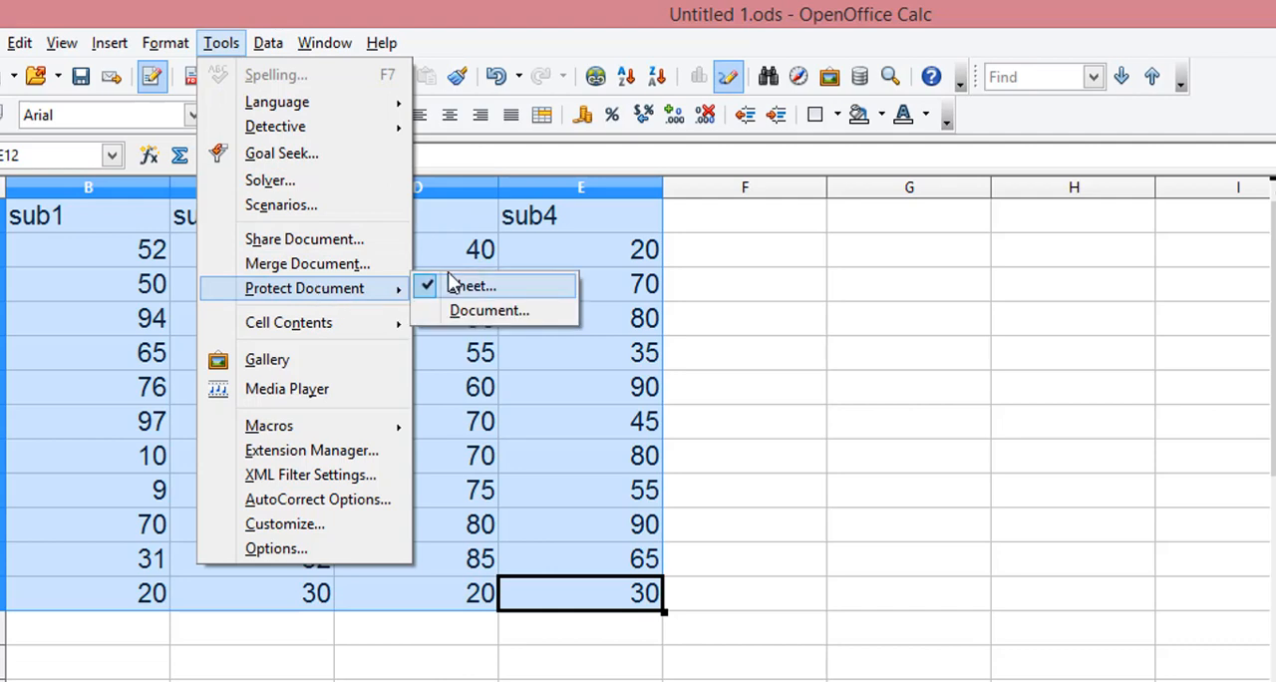
click(470, 286)
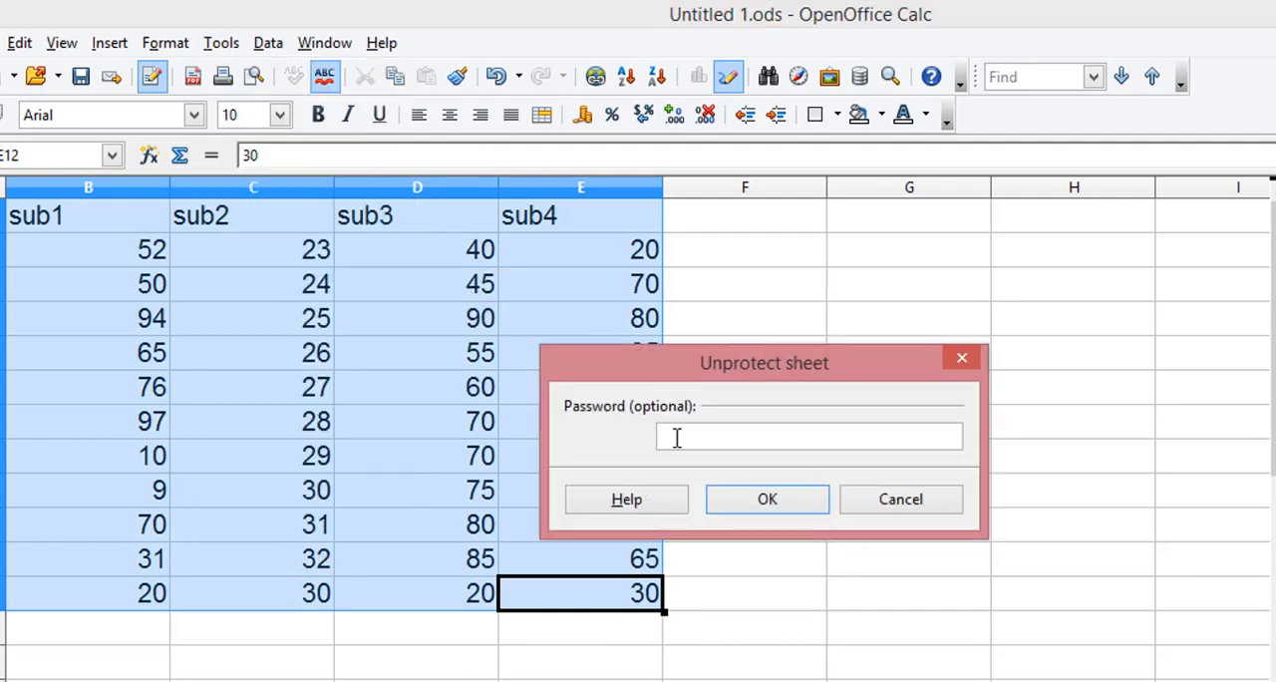
click(766, 499)
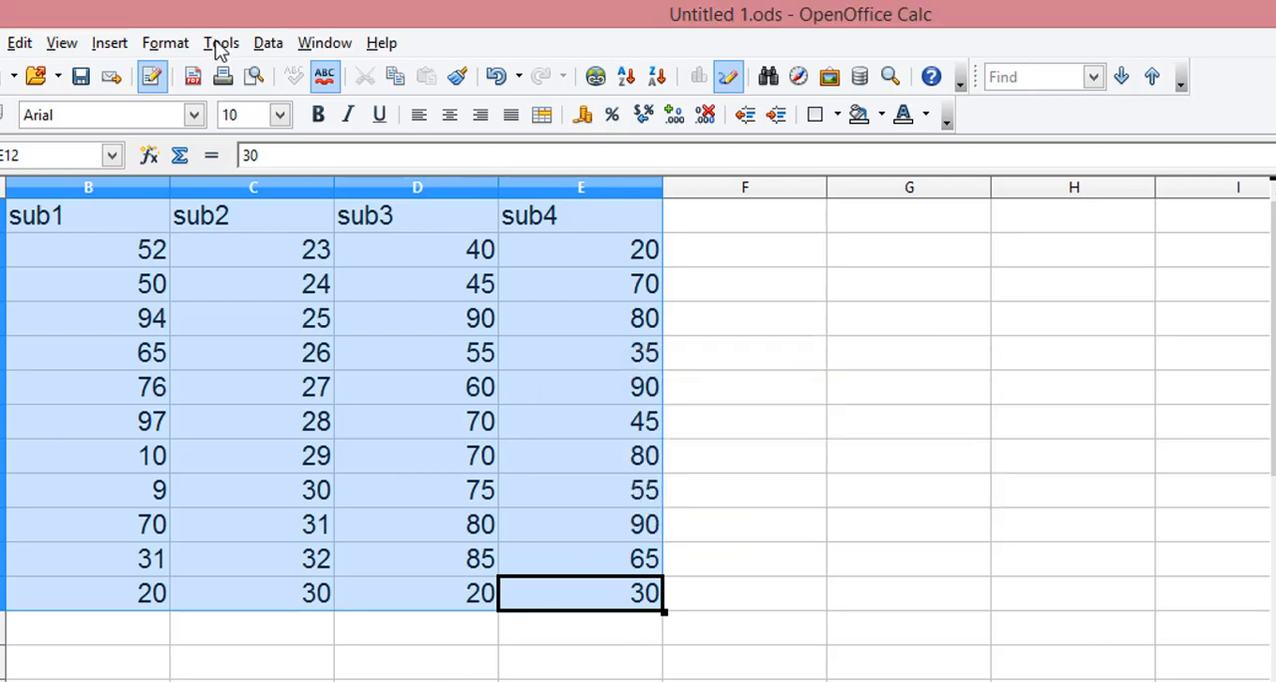
Step: Unprotect the marks sheet by entering its current password
click(220, 42)
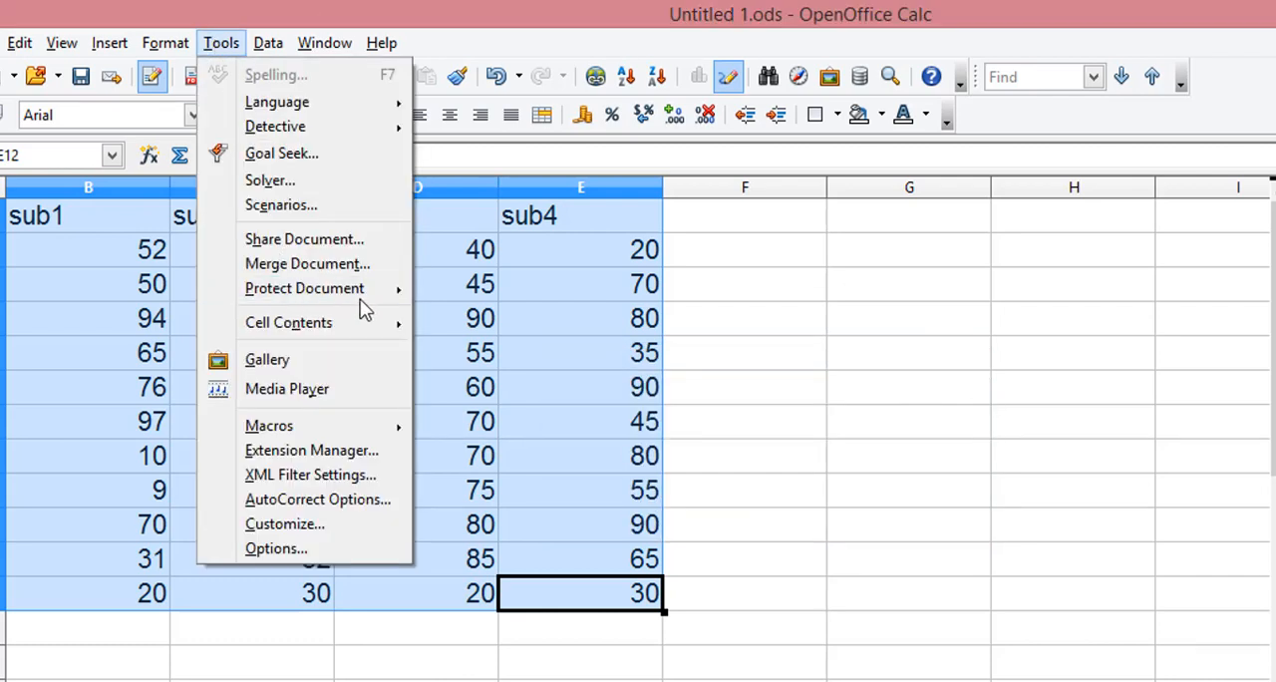
click(304, 288)
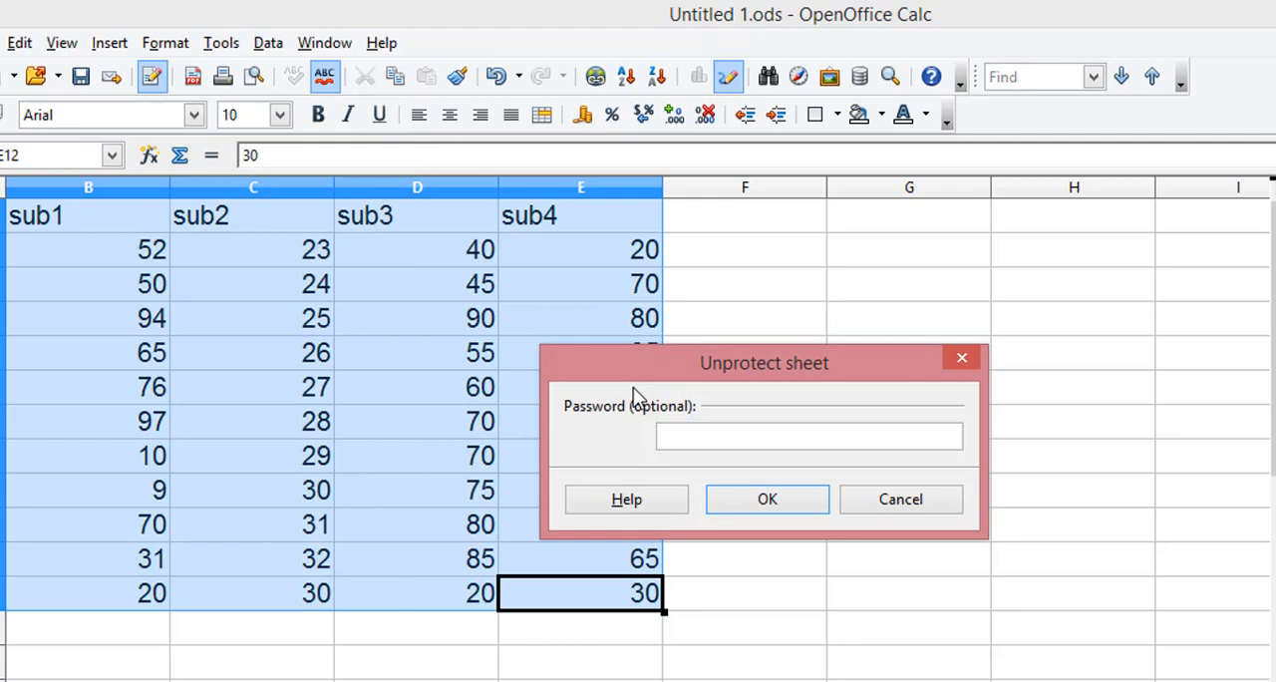
text(***)
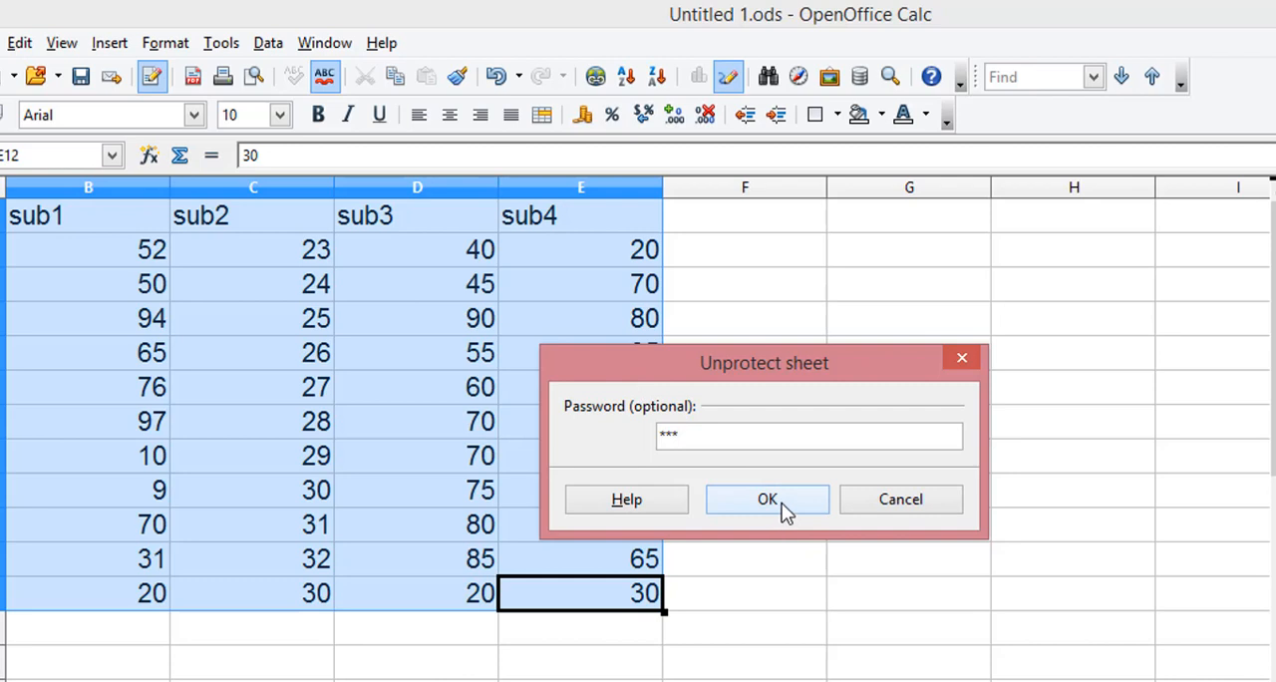
click(767, 499)
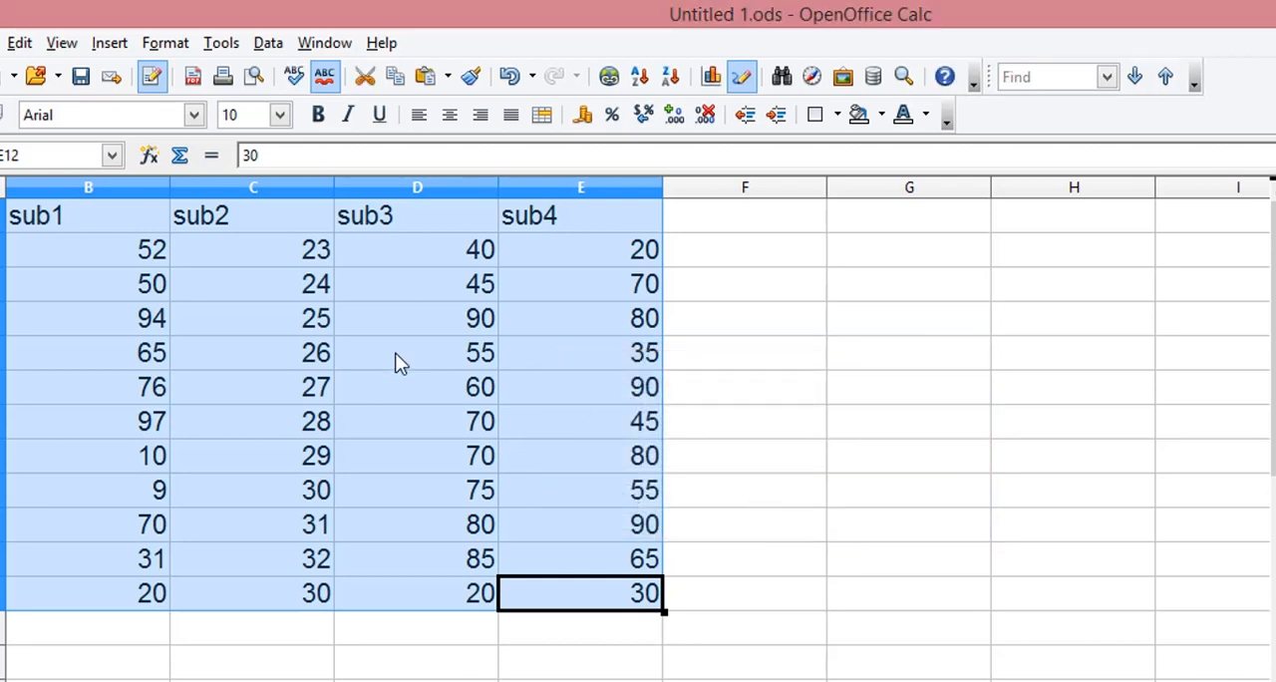
Step: Enter and confirm a sheet password, unticking Select locked cells and Select unlocked cells
click(267, 41)
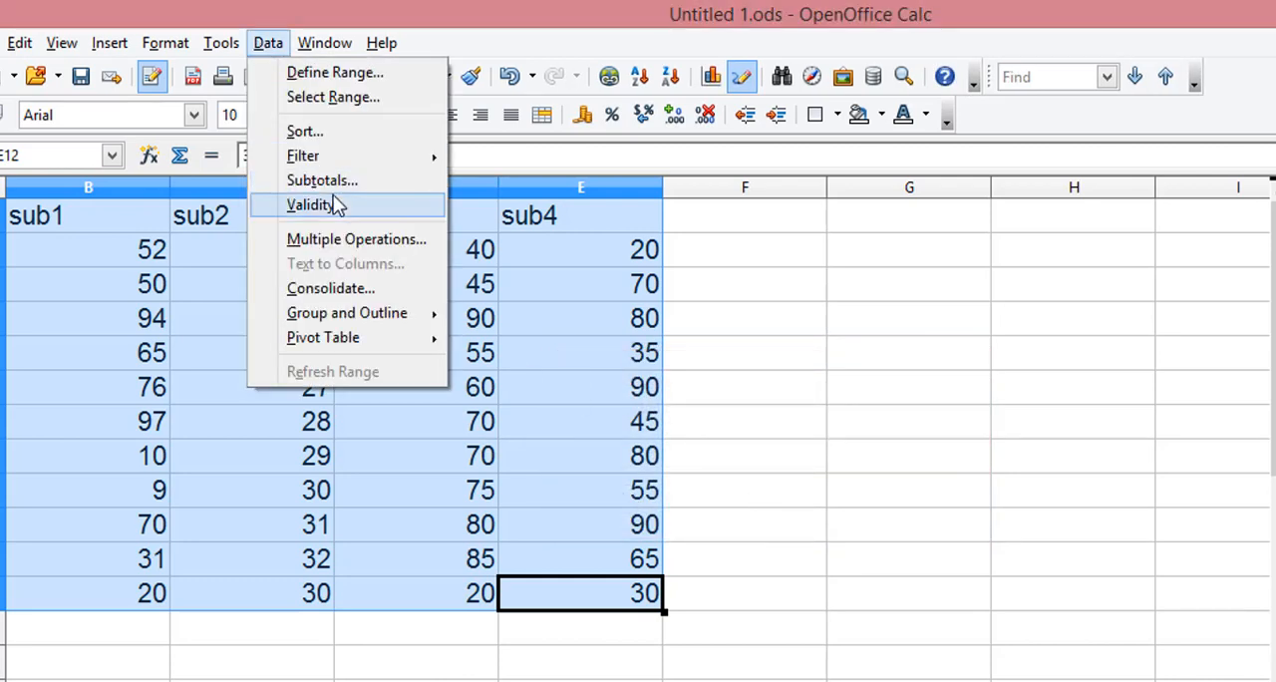
click(220, 42)
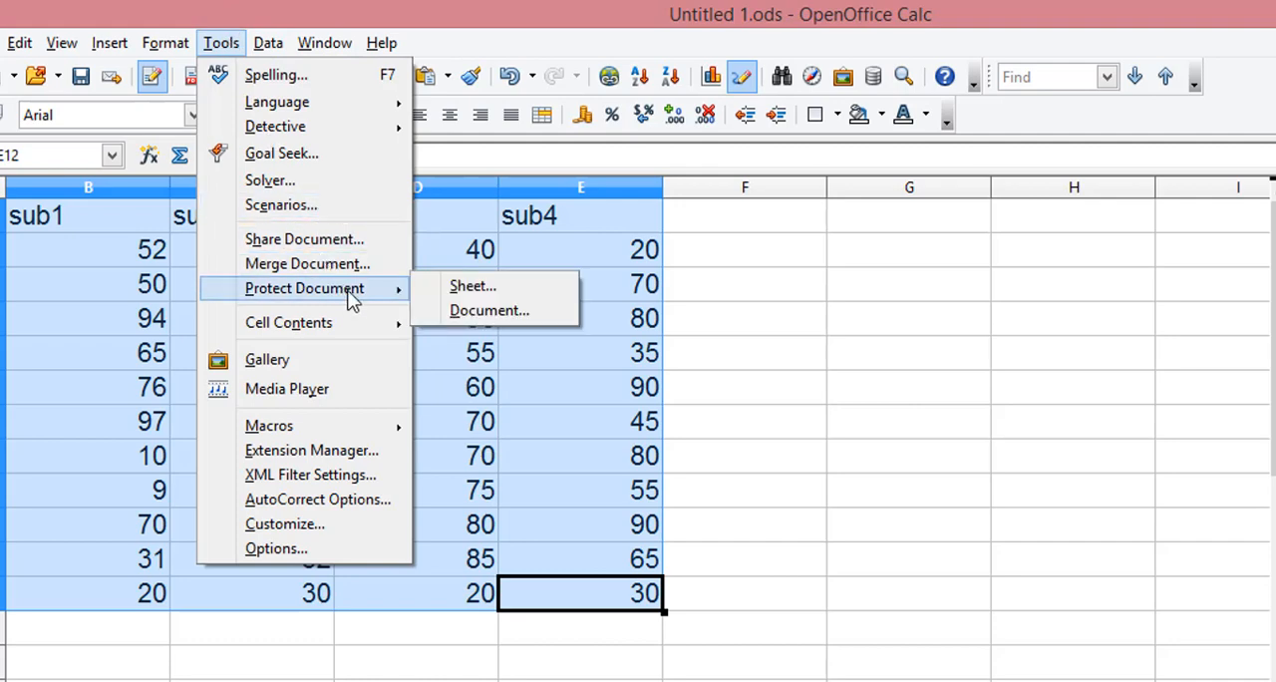
click(473, 286)
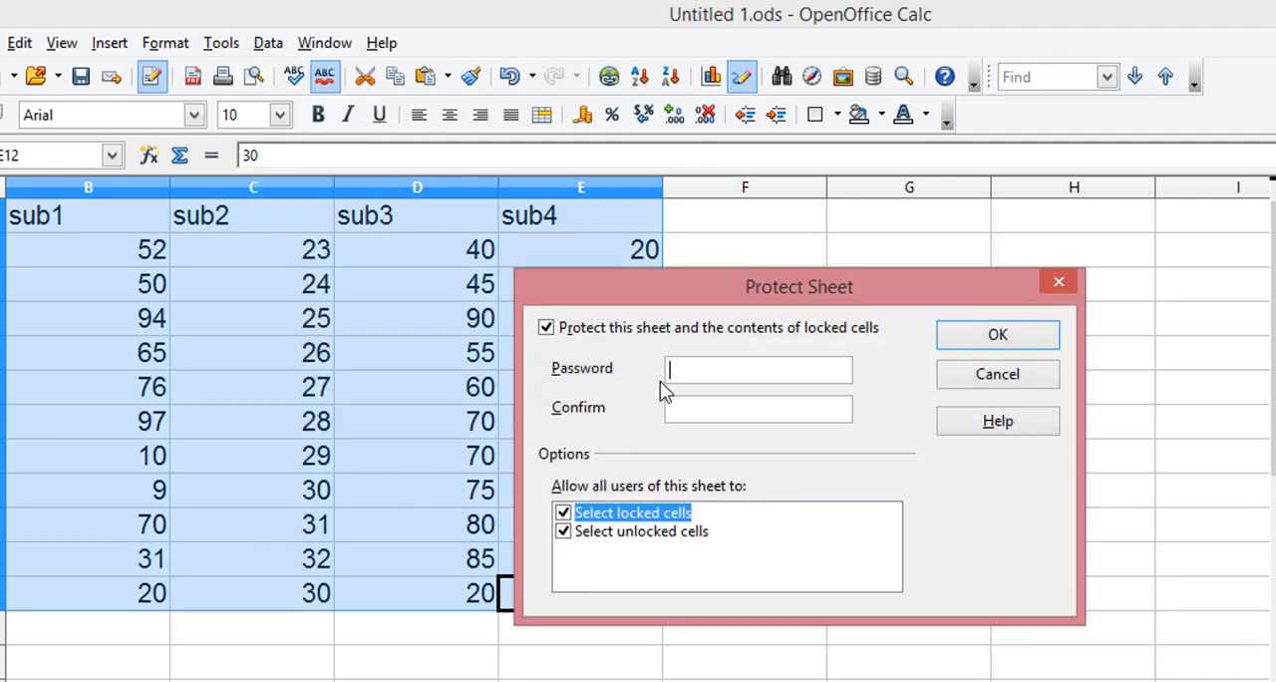
text(*)
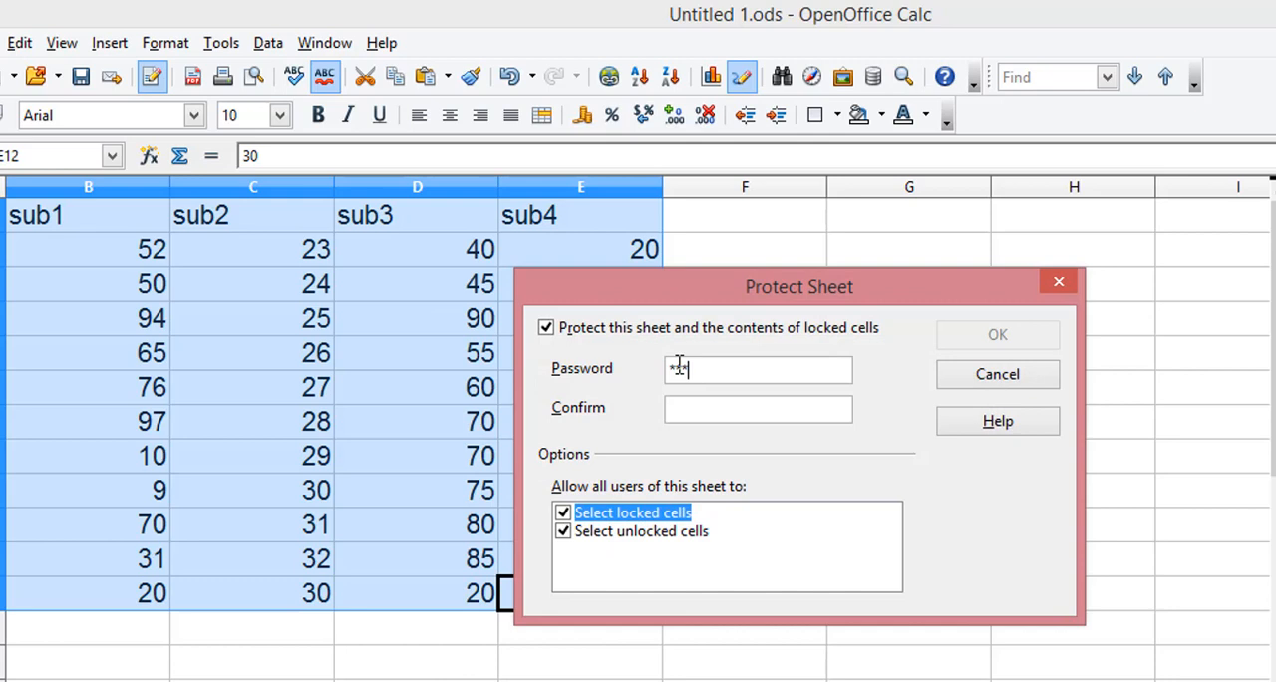
text(***)
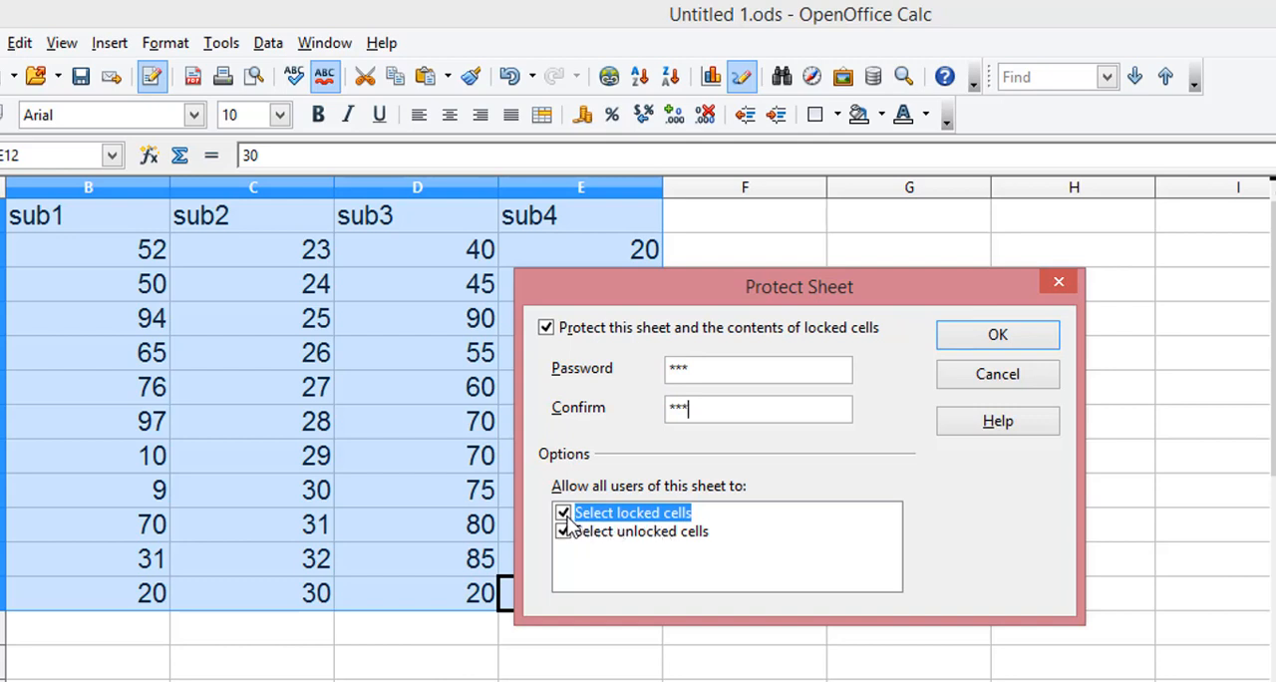
click(563, 531)
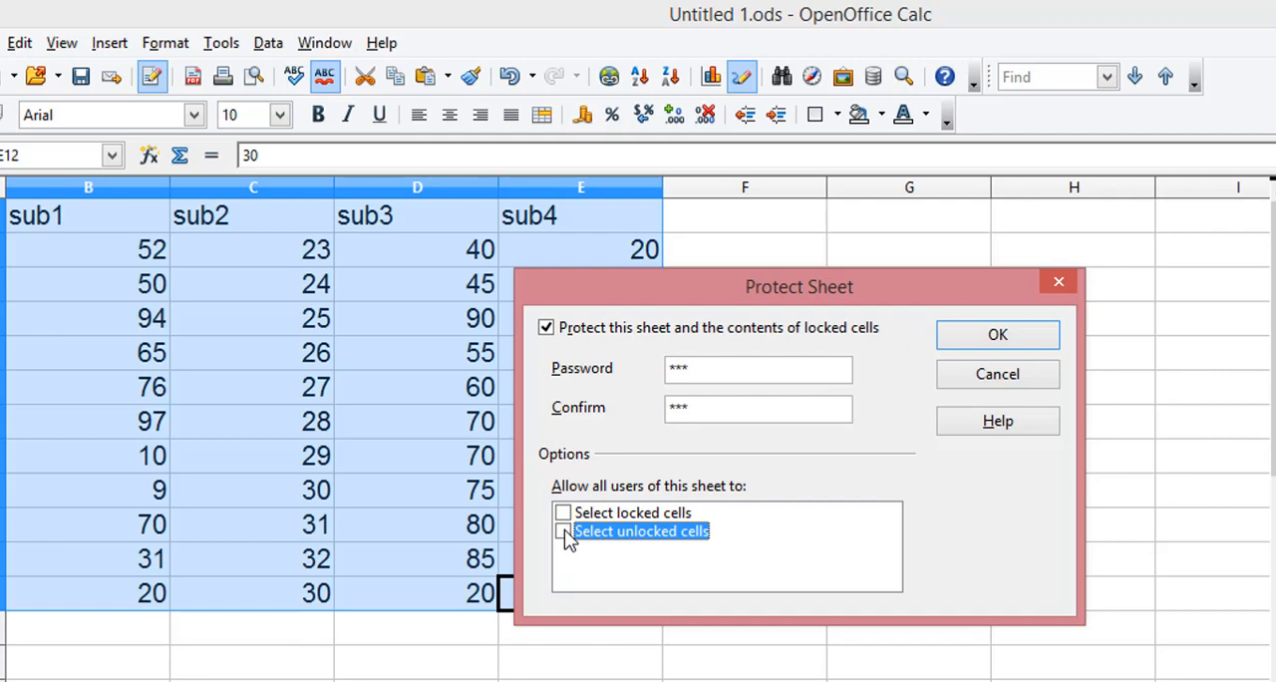
mouse_move(777, 496)
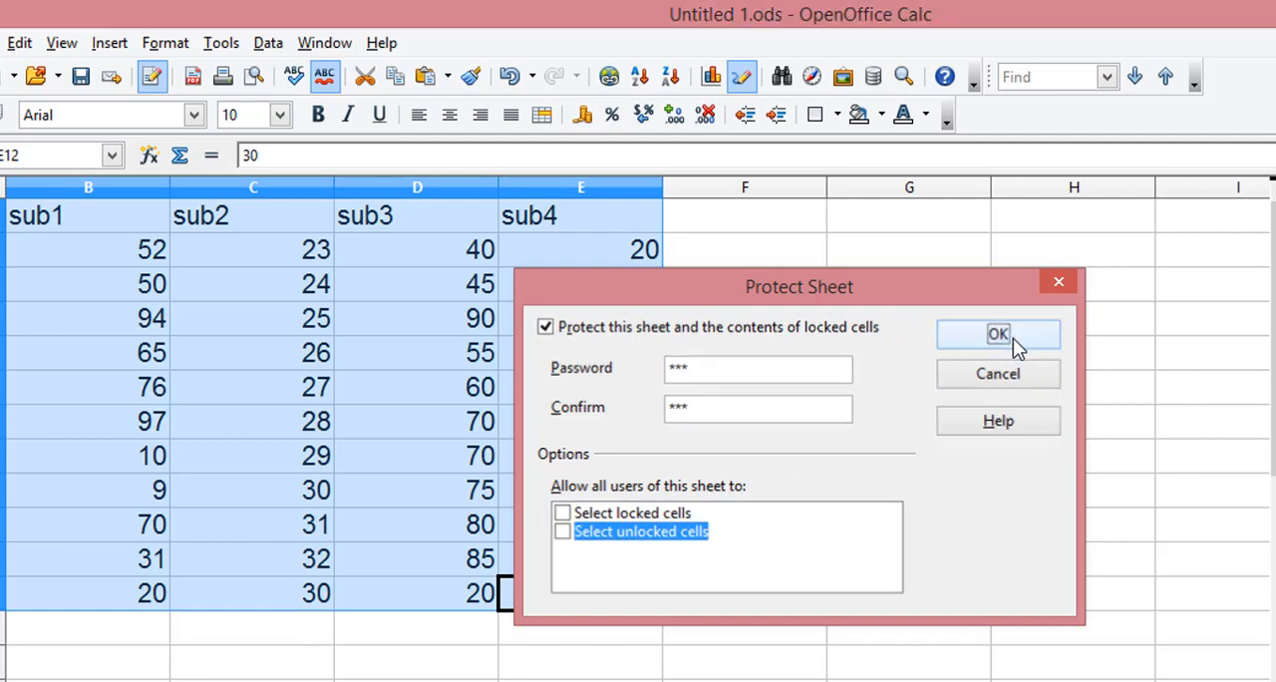
Step: Confirm the Protect Sheet dialog and dismiss the protected-cells warning
click(997, 333)
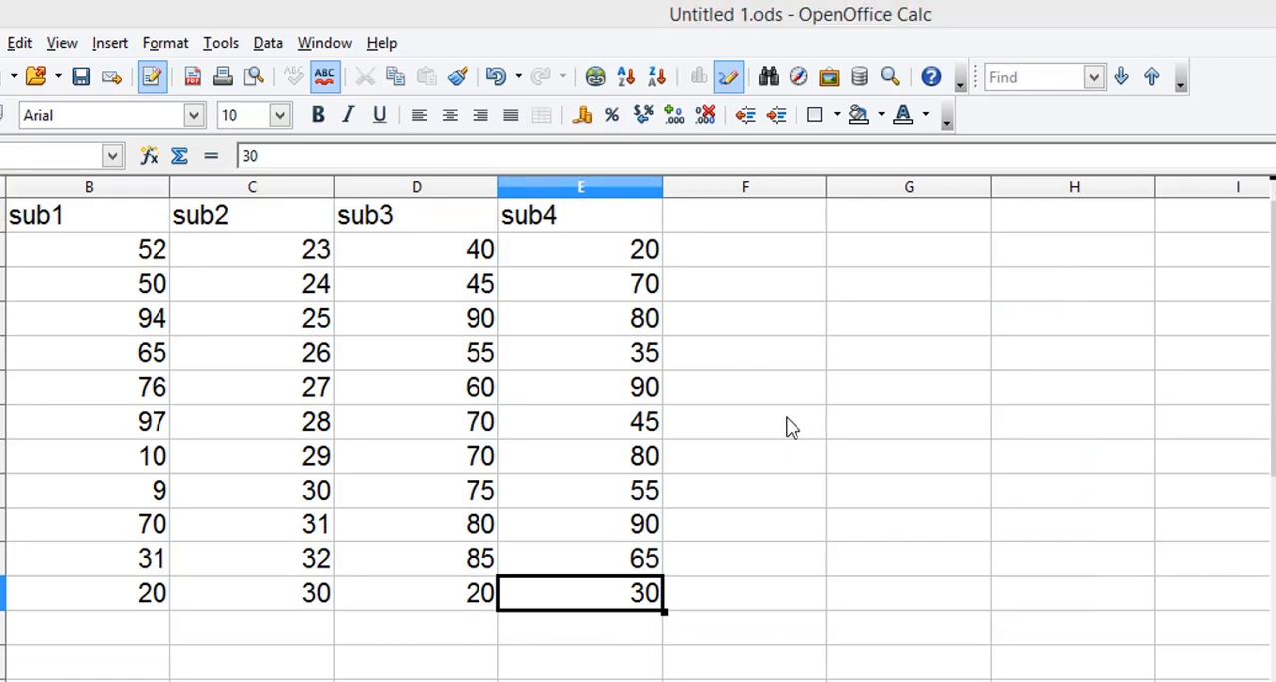
mouse_move(793, 491)
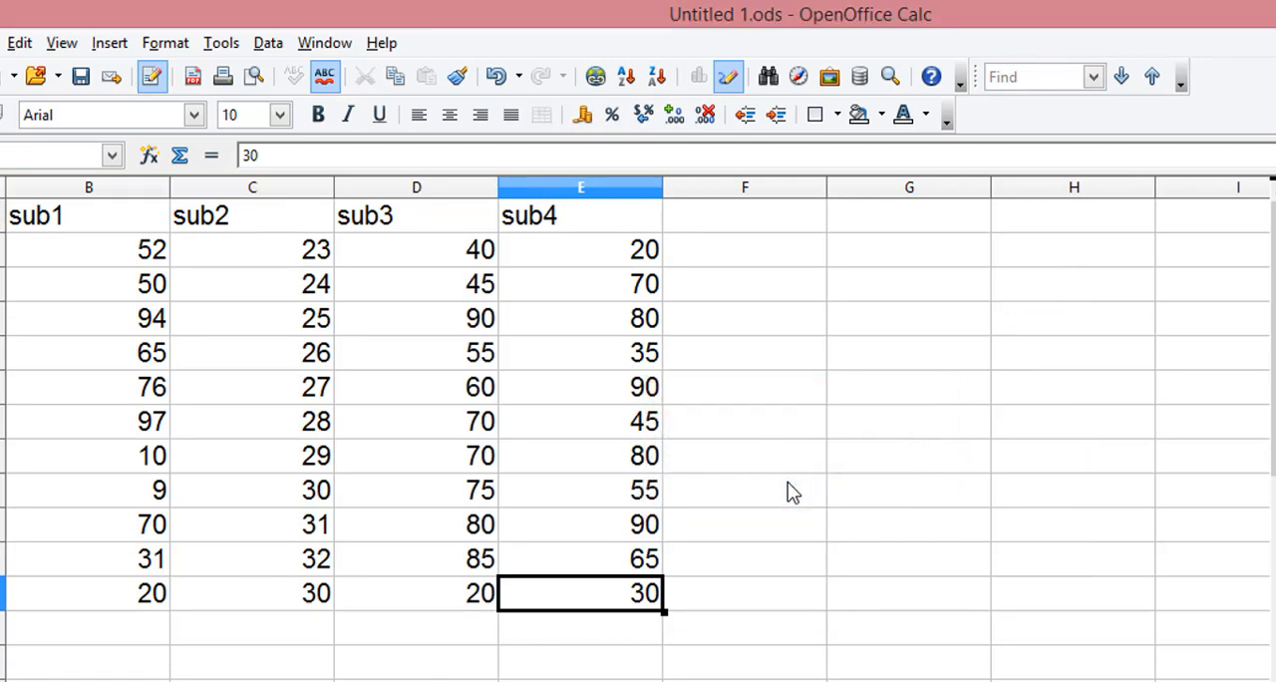
mouse_move(1117, 312)
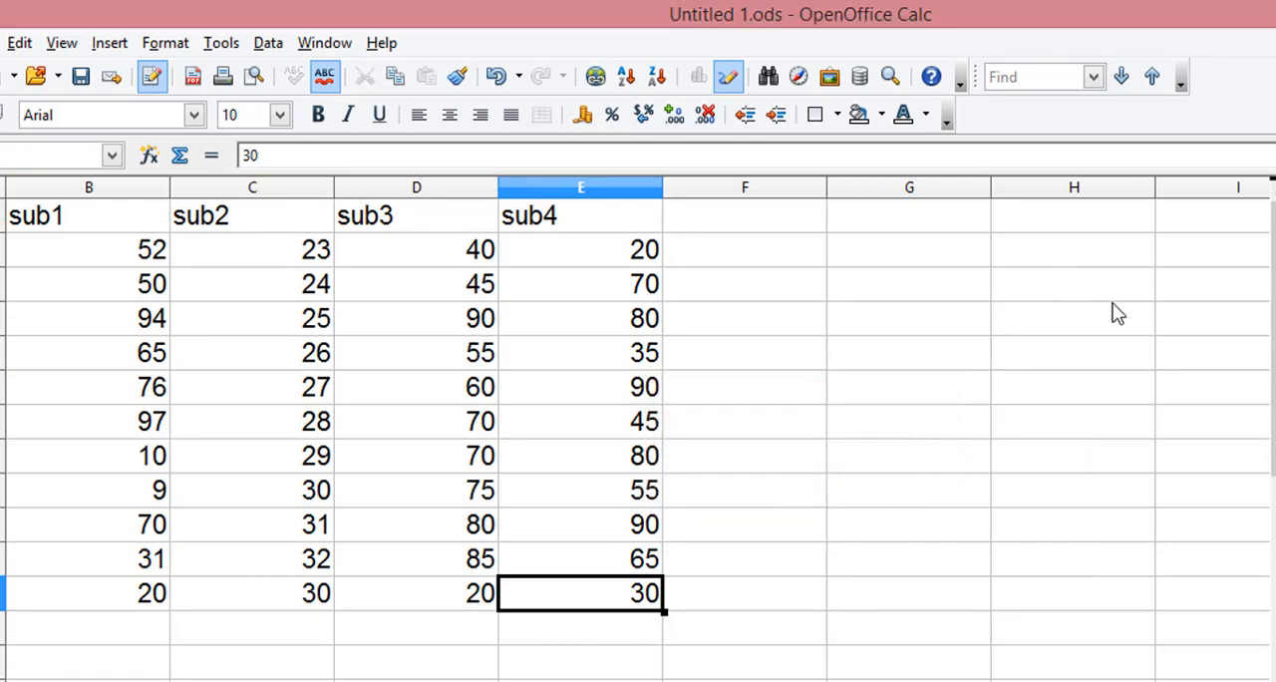
mouse_move(299, 272)
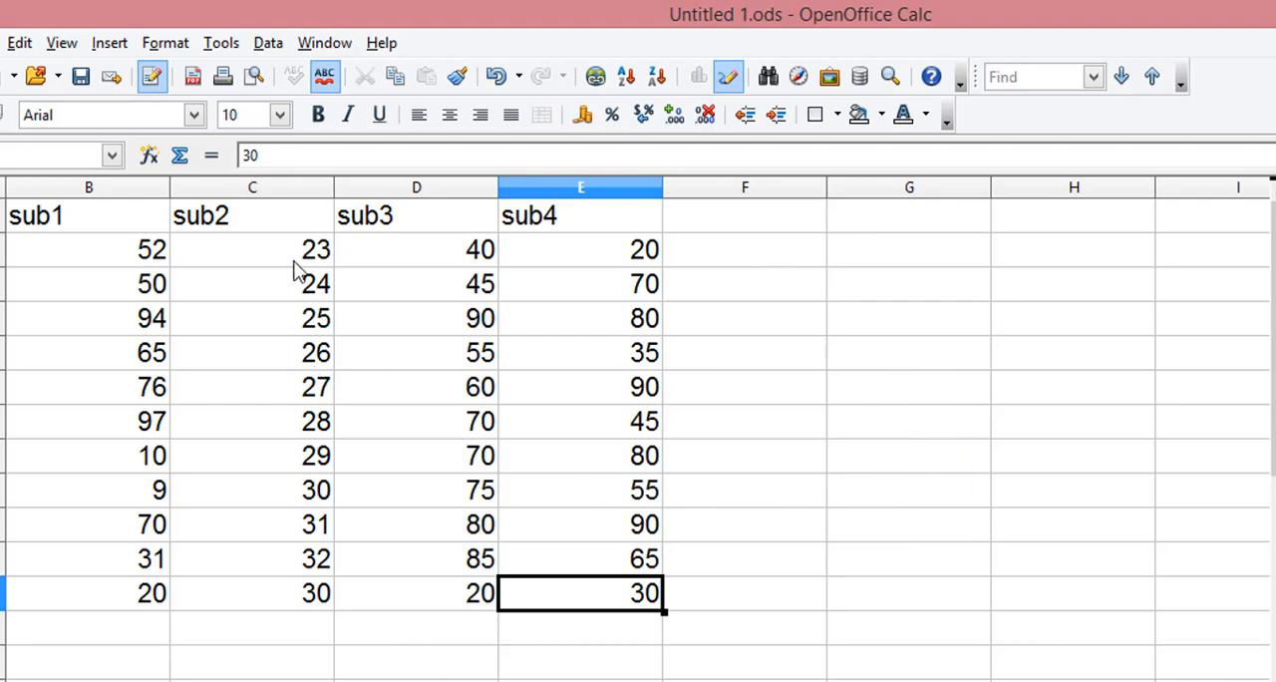
mouse_move(35, 229)
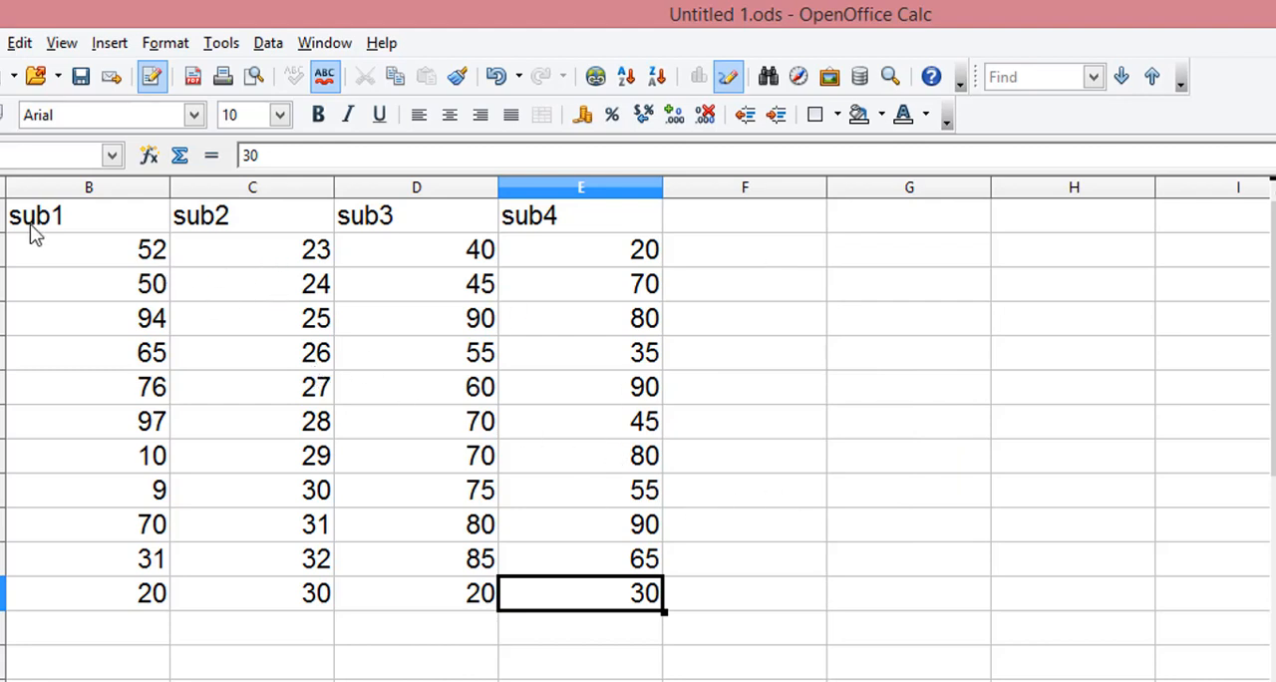
mouse_move(481, 411)
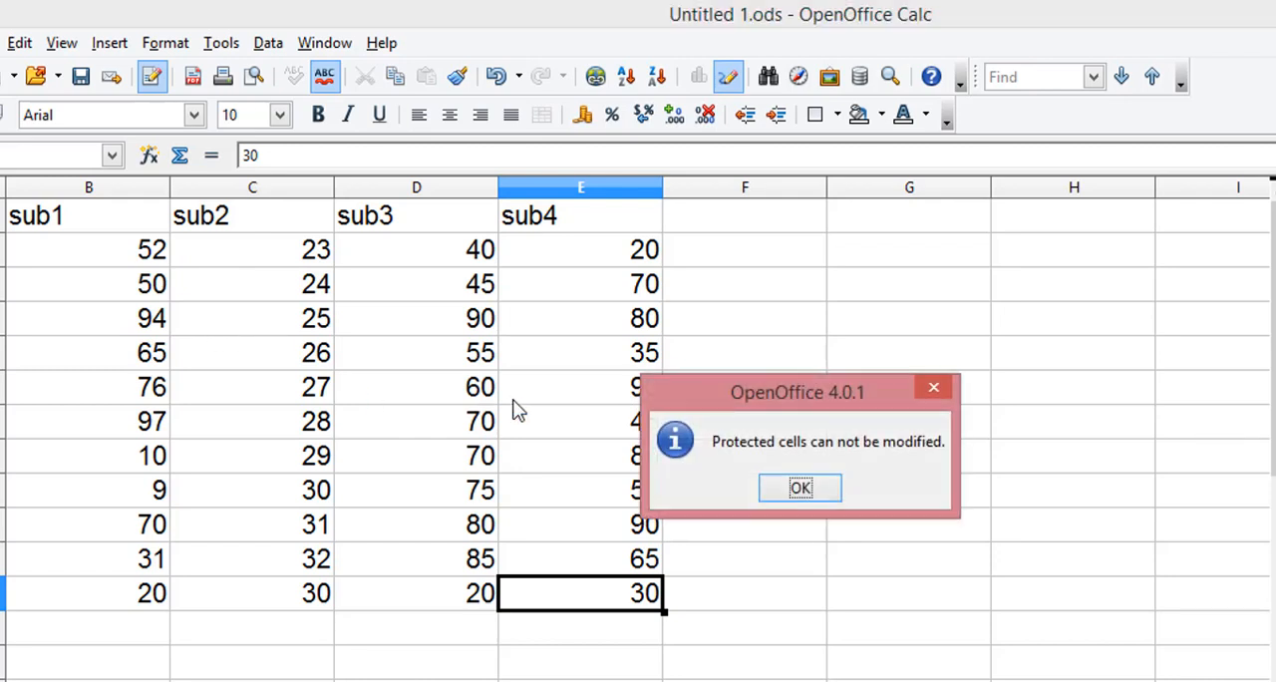
click(800, 487)
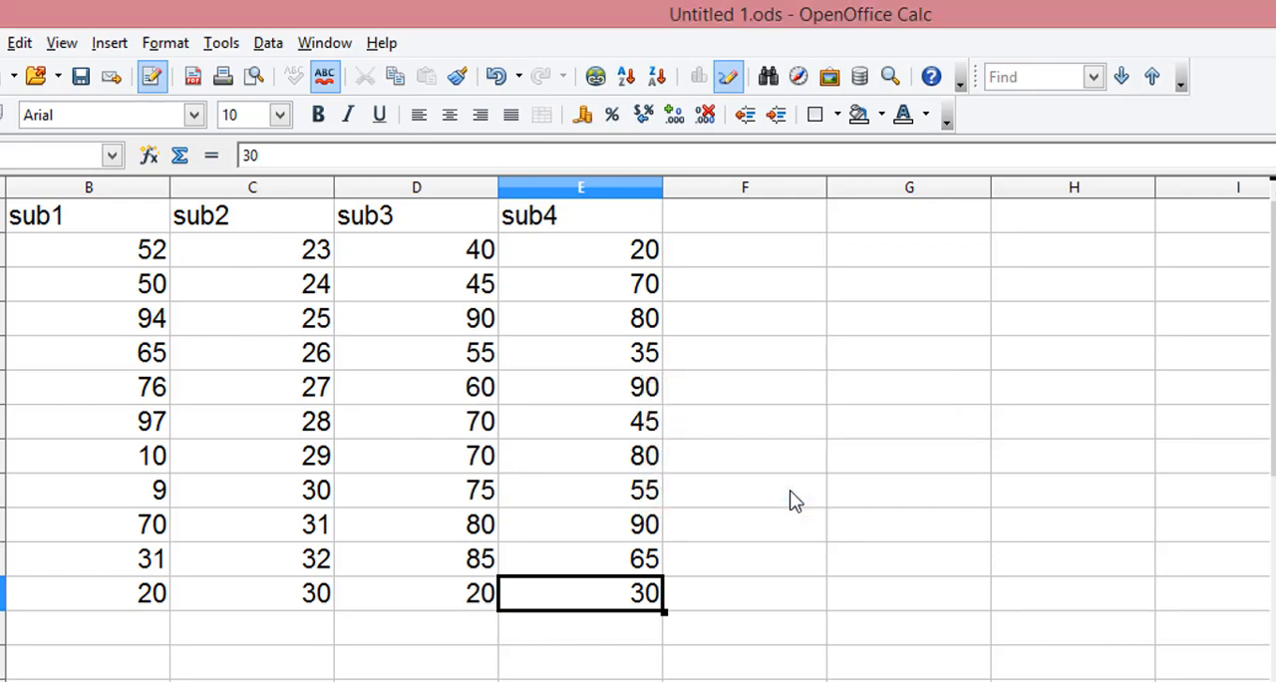